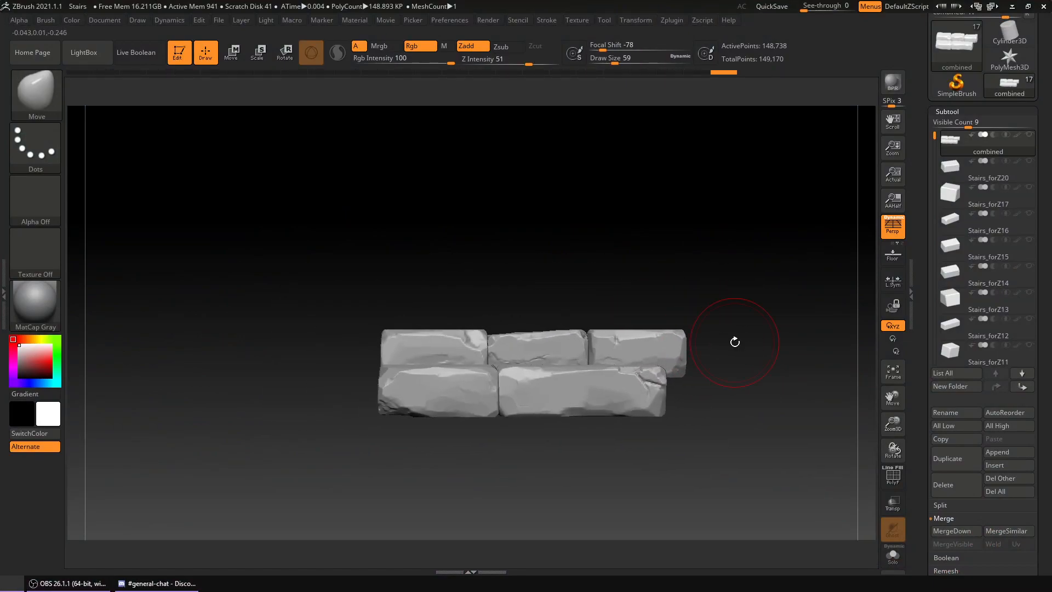
Show polygroup colours, rename the brick mesh HP, and isolate one ~36,800-polygon brick.
drag(735, 341, 465, 341)
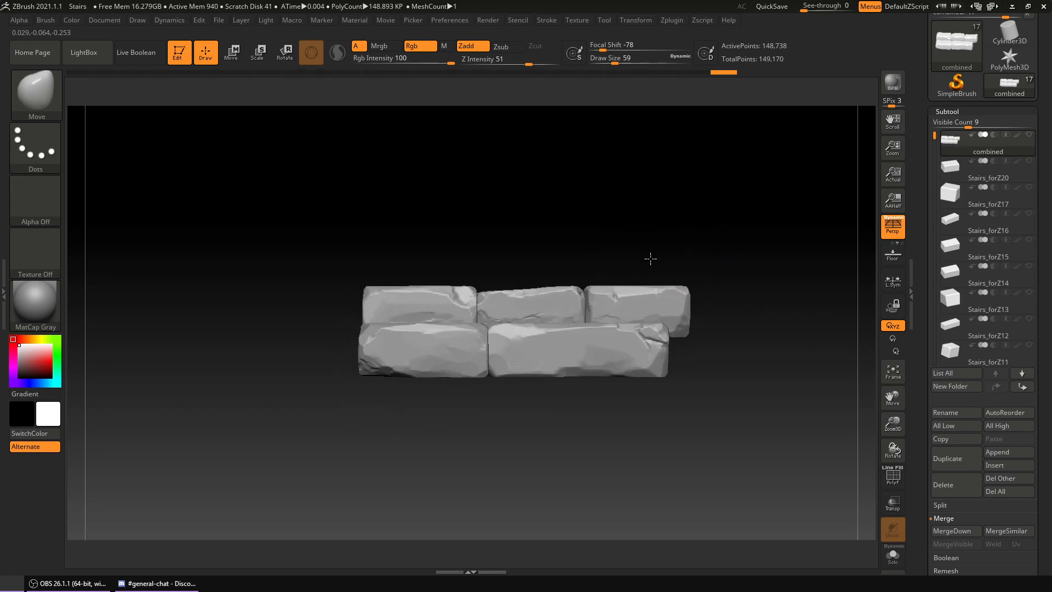
drag(650, 260, 661, 250)
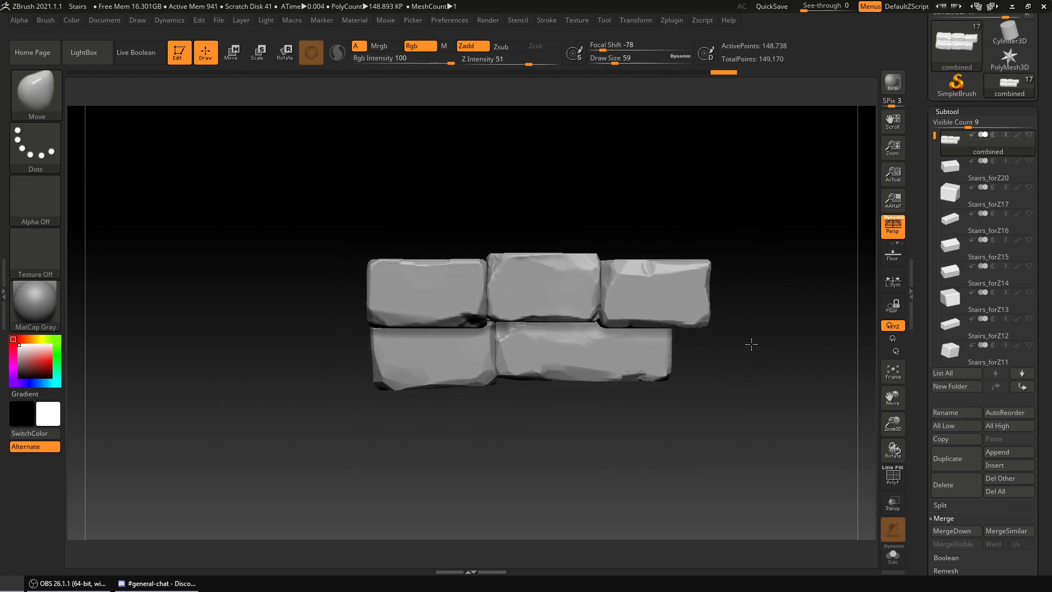
drag(751, 344, 673, 278)
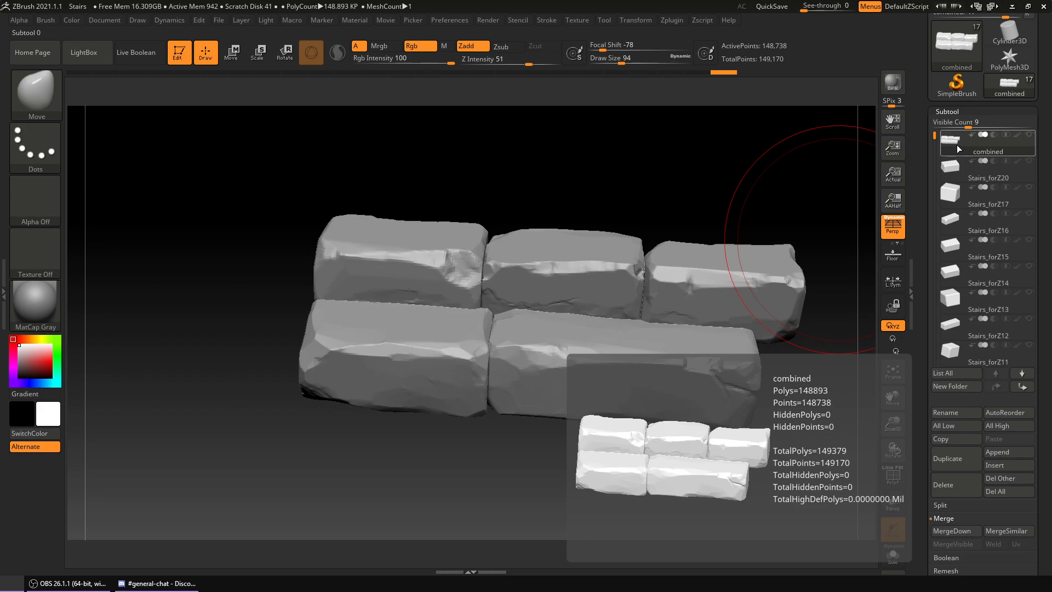
click(941, 412)
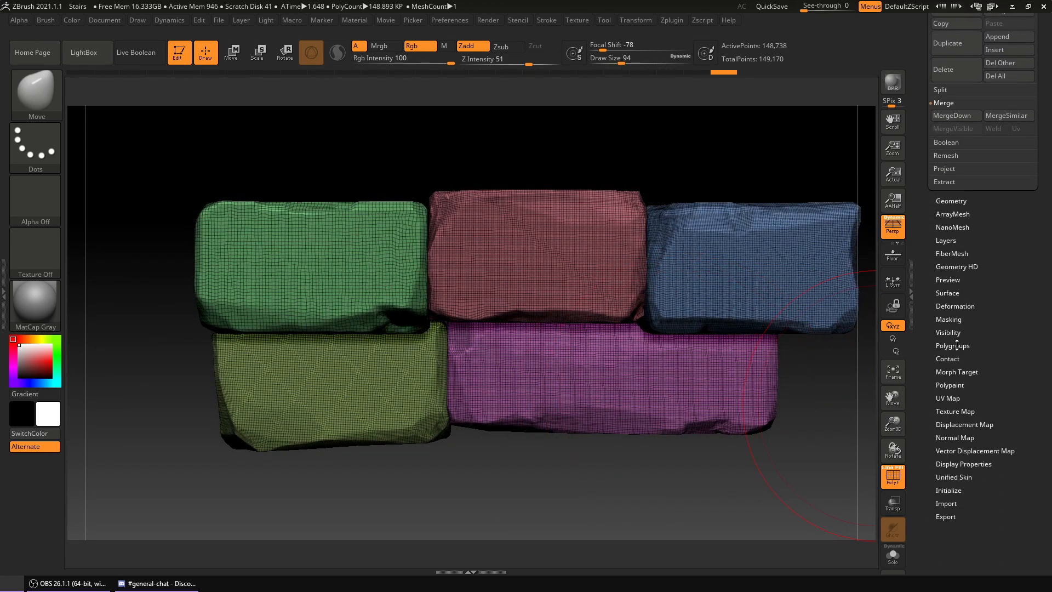
click(953, 344)
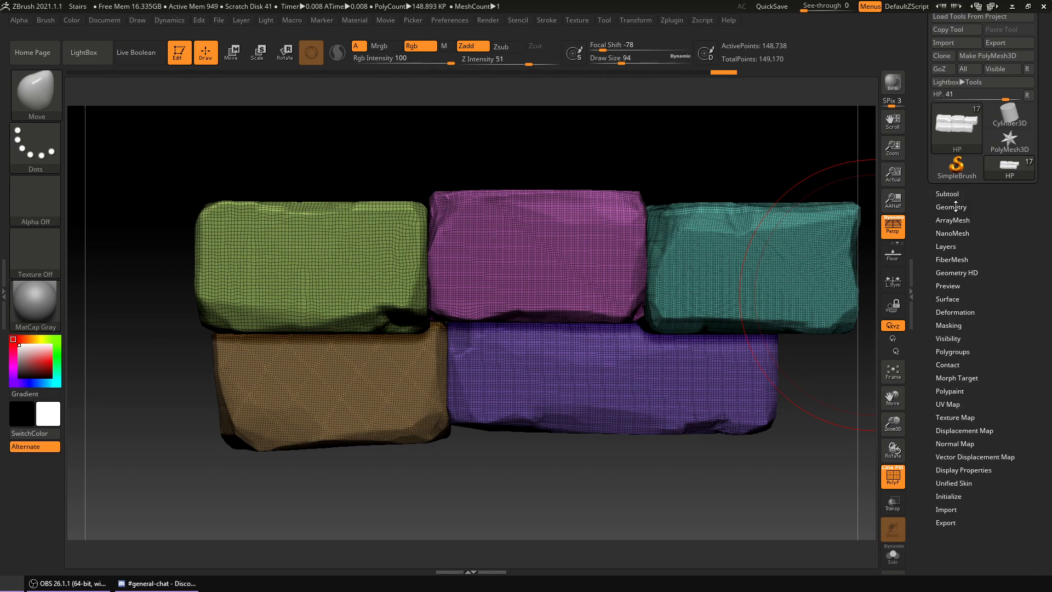
click(947, 194)
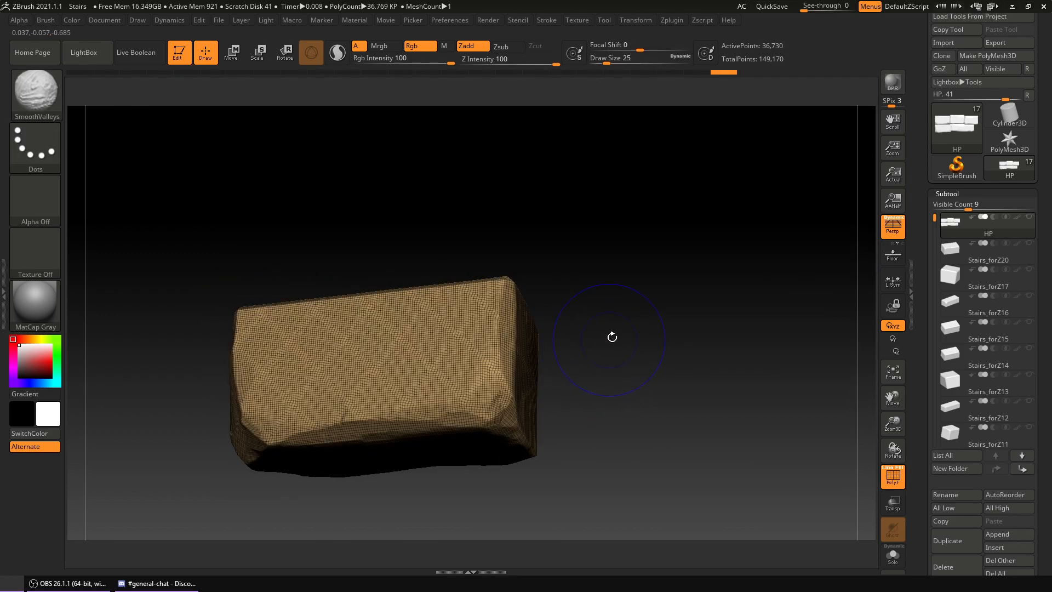
mouse_move(718, 382)
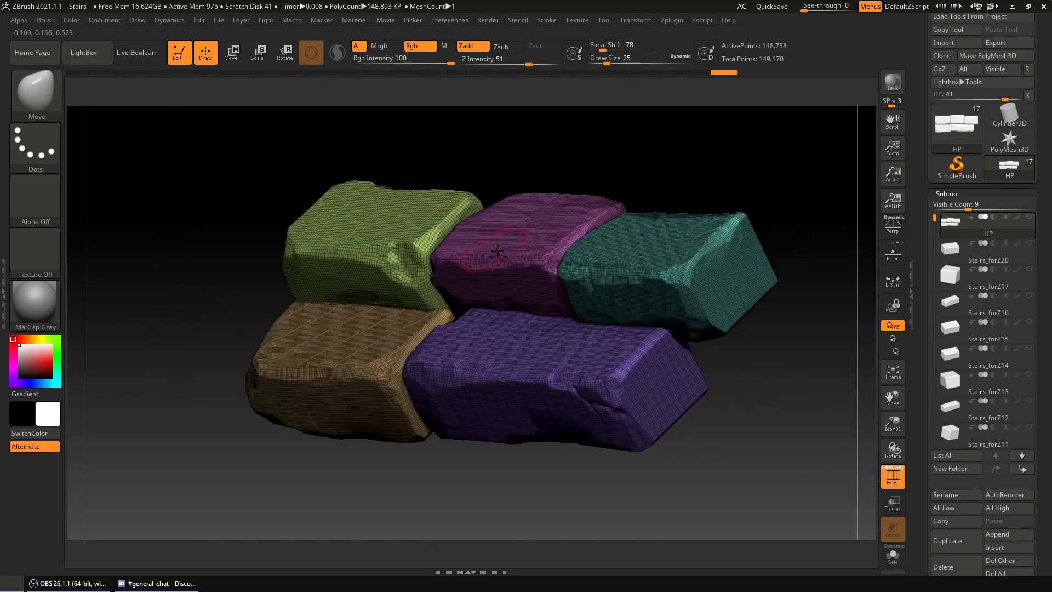
Zoom into the HP brick seams with polygroup colours on to inspect the edges.
drag(496, 252, 530, 258)
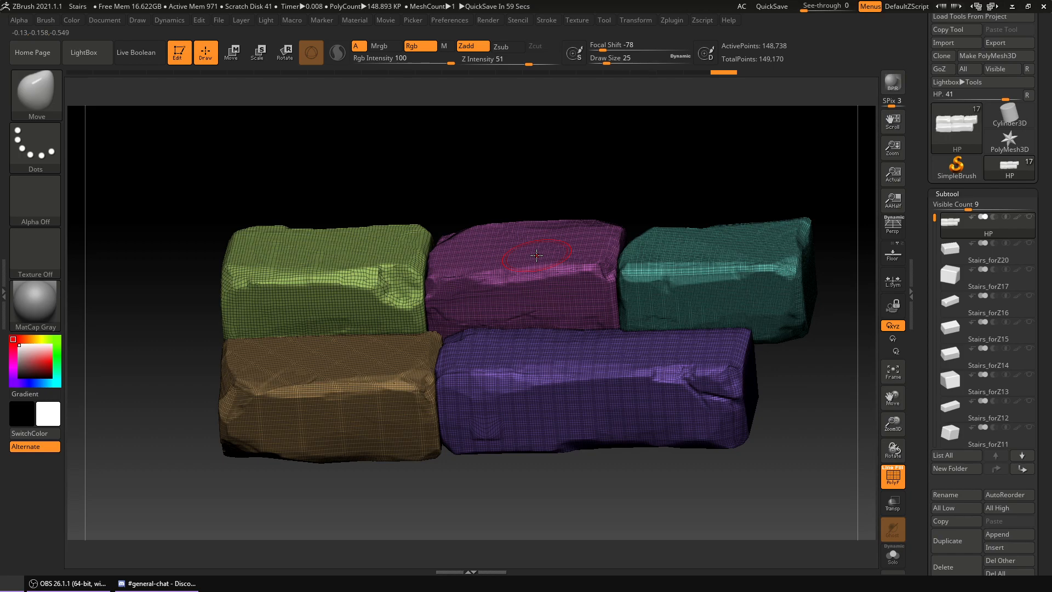
drag(537, 251, 590, 369)
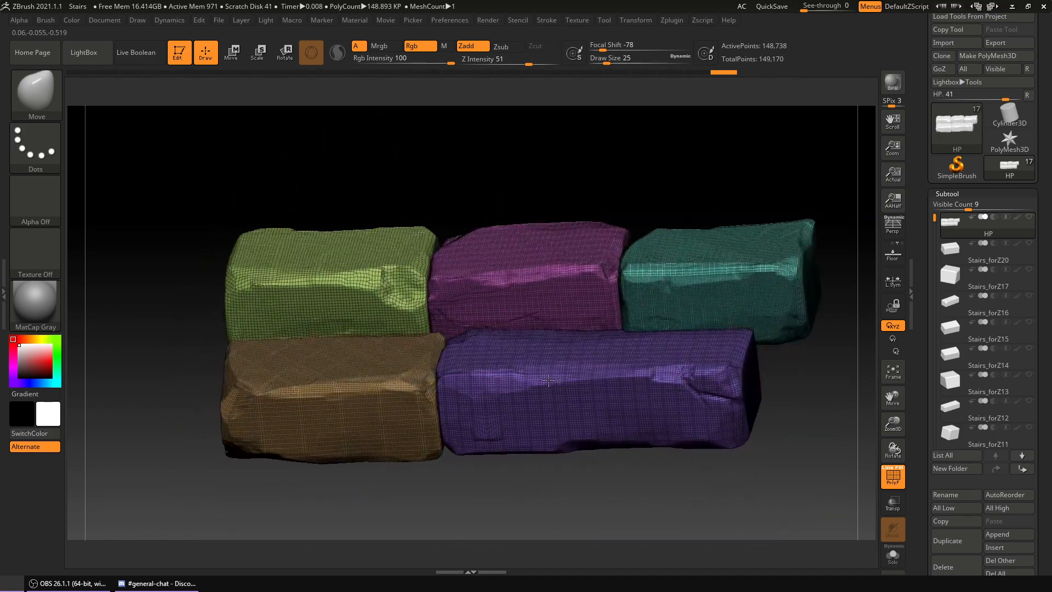
drag(550, 382, 610, 395)
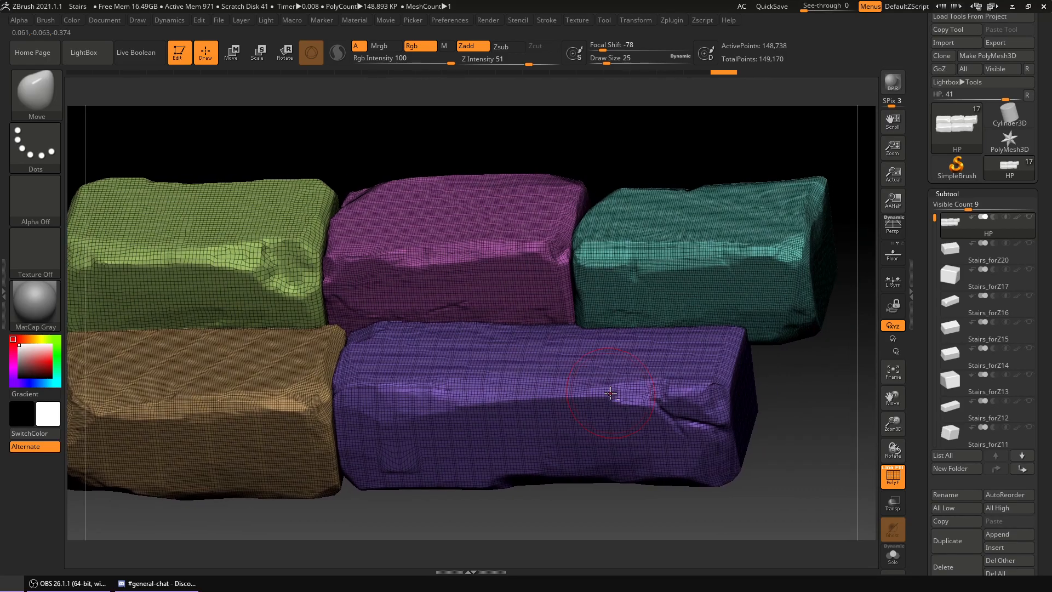
drag(611, 394, 541, 388)
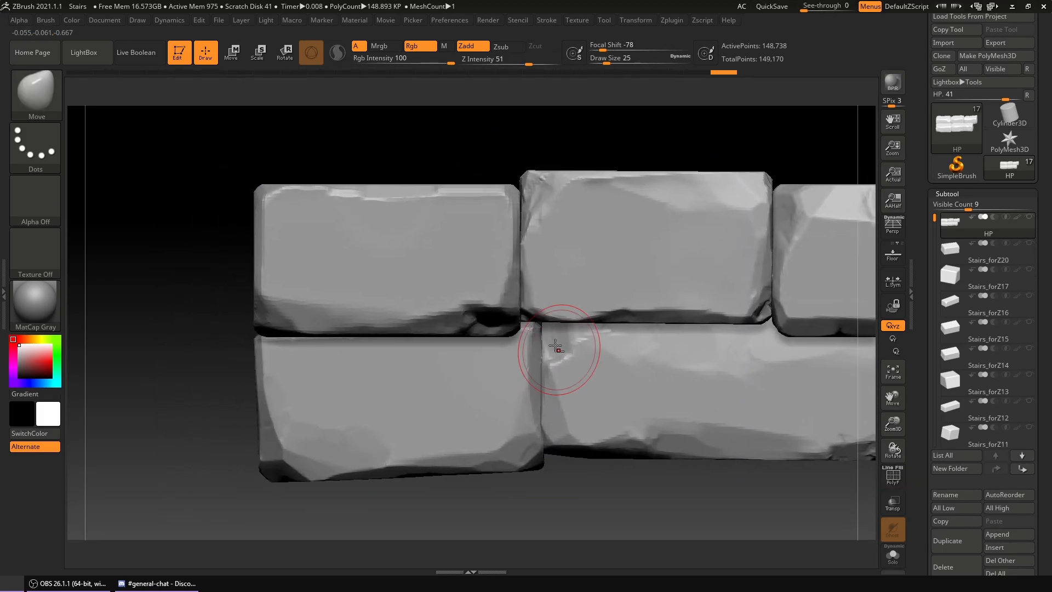
click(892, 476)
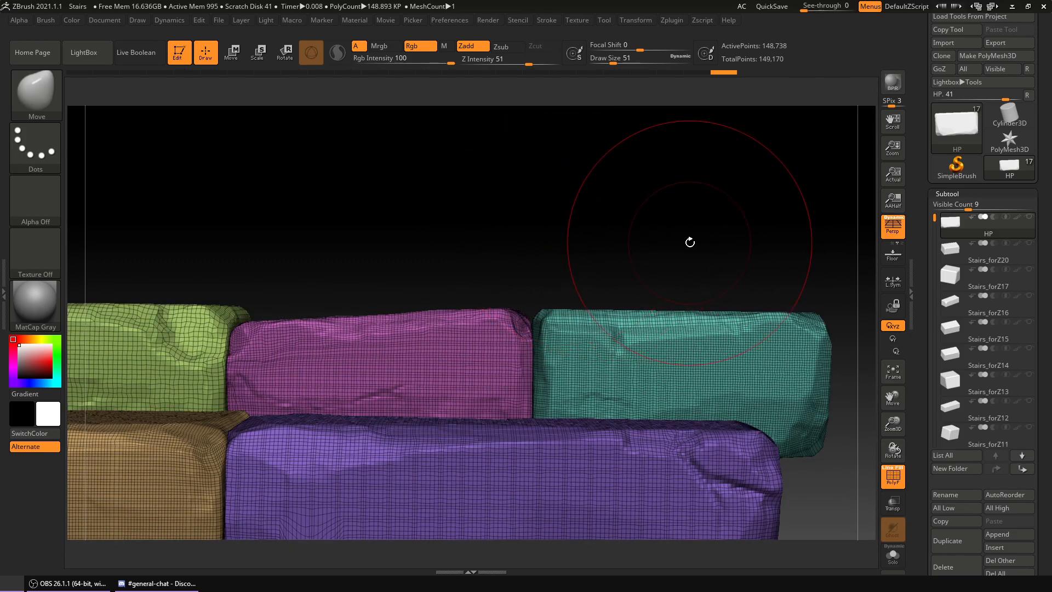
drag(689, 242, 654, 328)
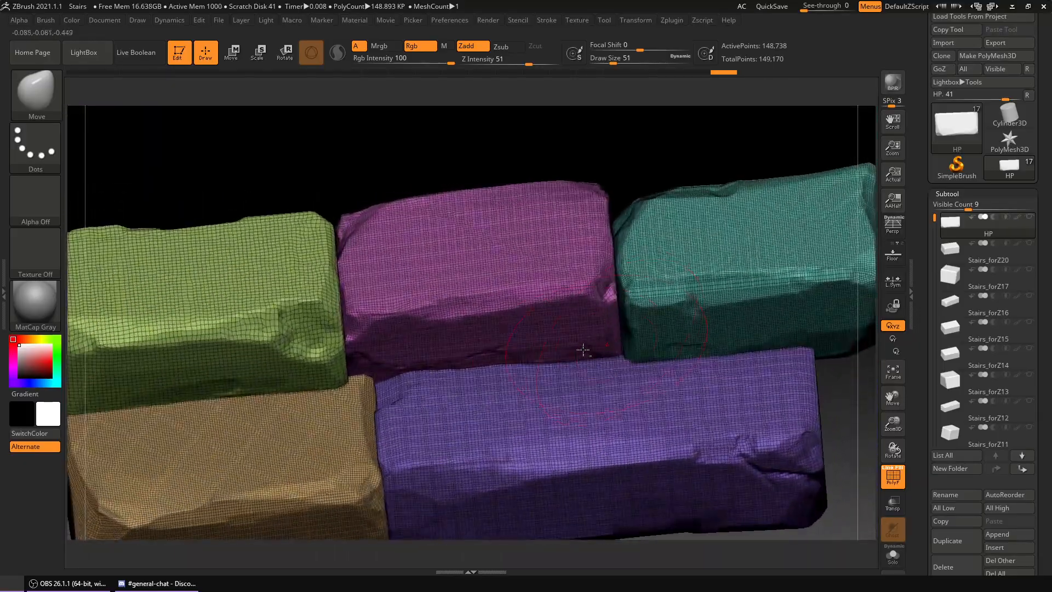
drag(583, 349, 573, 342)
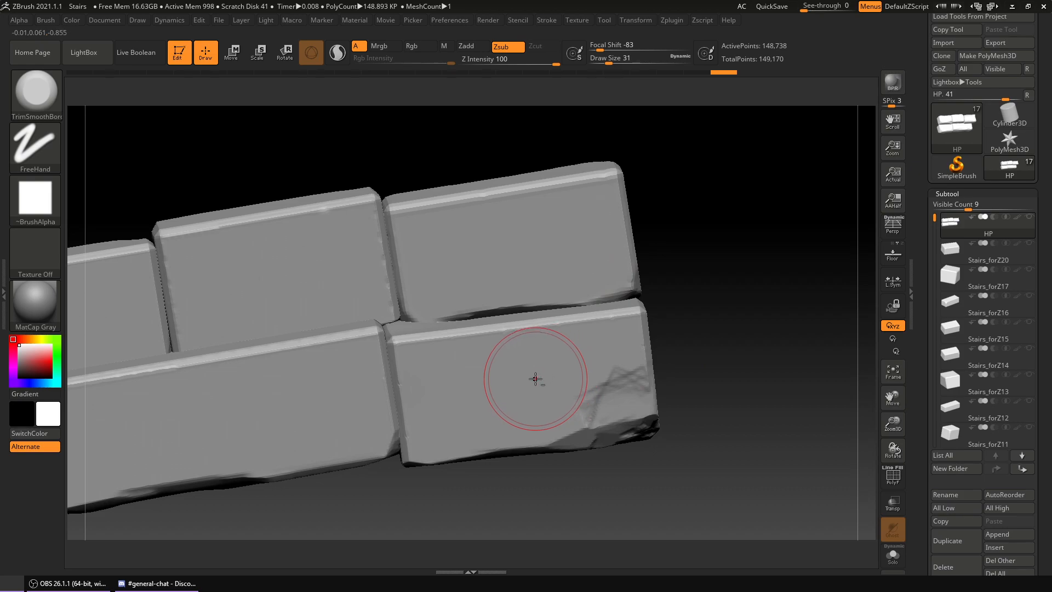
mouse_move(525, 380)
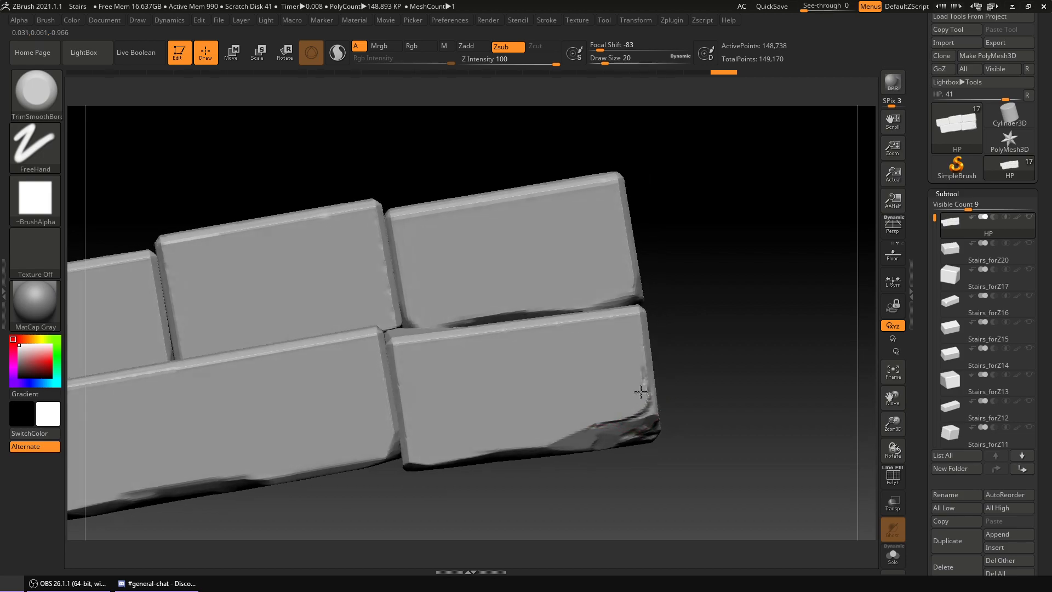
Orbit around the HP brick wall from side to front to check the lower corner.
drag(640, 392, 642, 373)
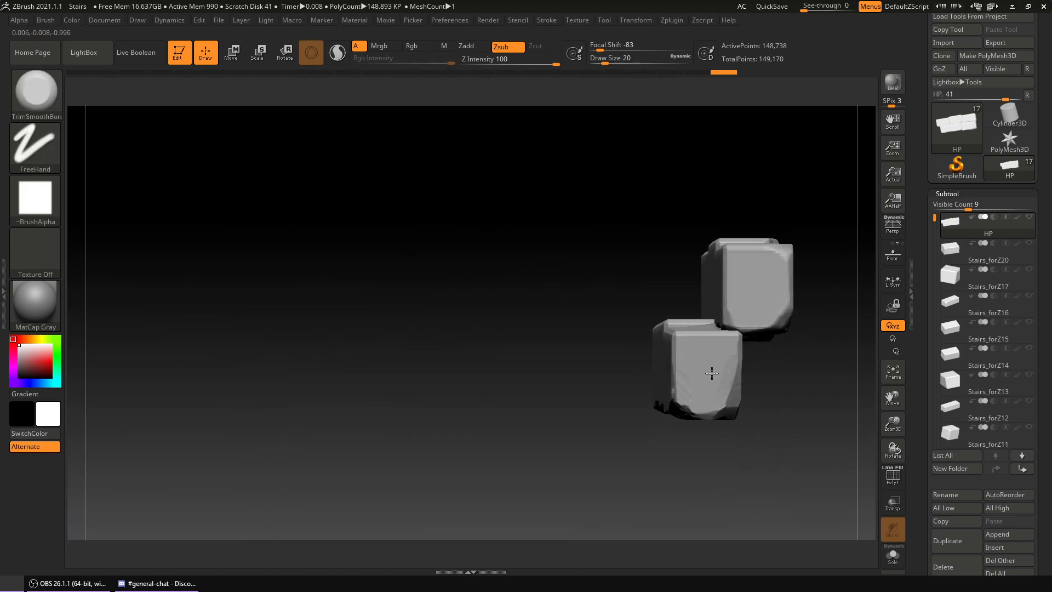
drag(712, 374, 630, 302)
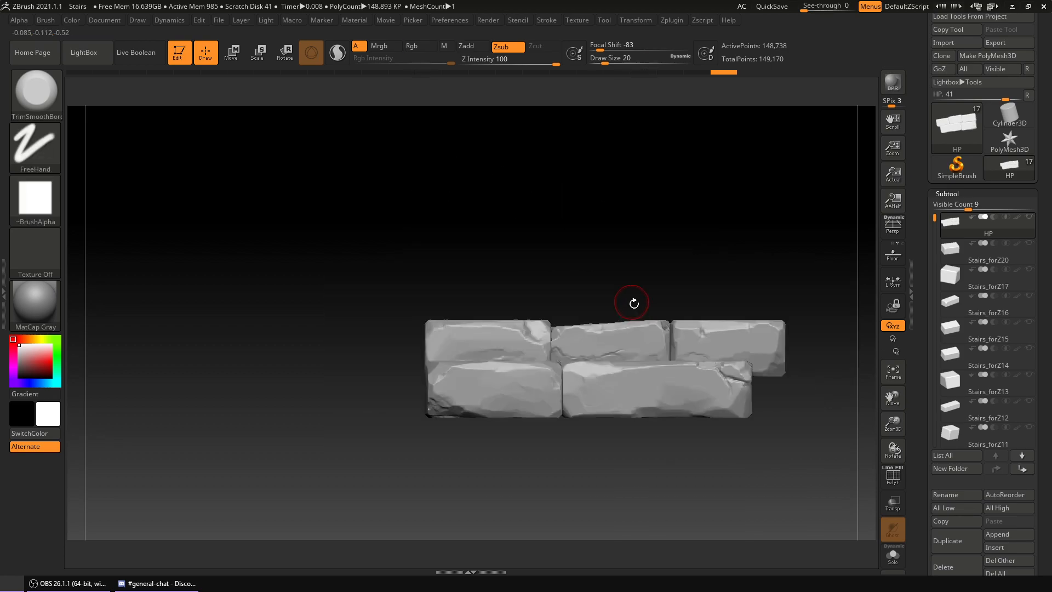
drag(630, 302, 571, 392)
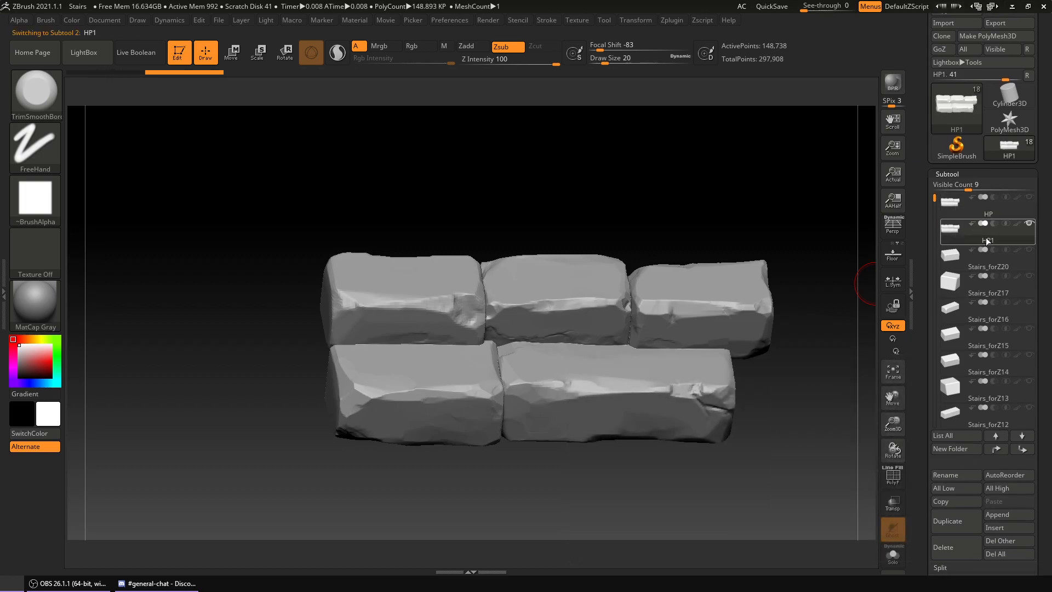
Rename HP1 to LP, collapse the subtool list, and open Geometry for DynaMesh.
click(948, 476)
text(LP)
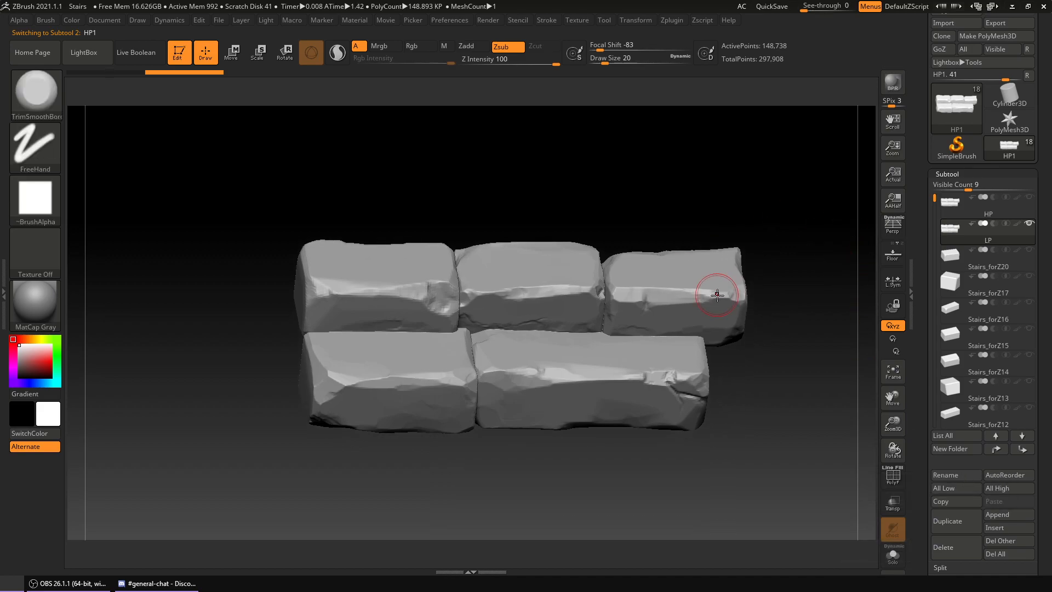
click(893, 476)
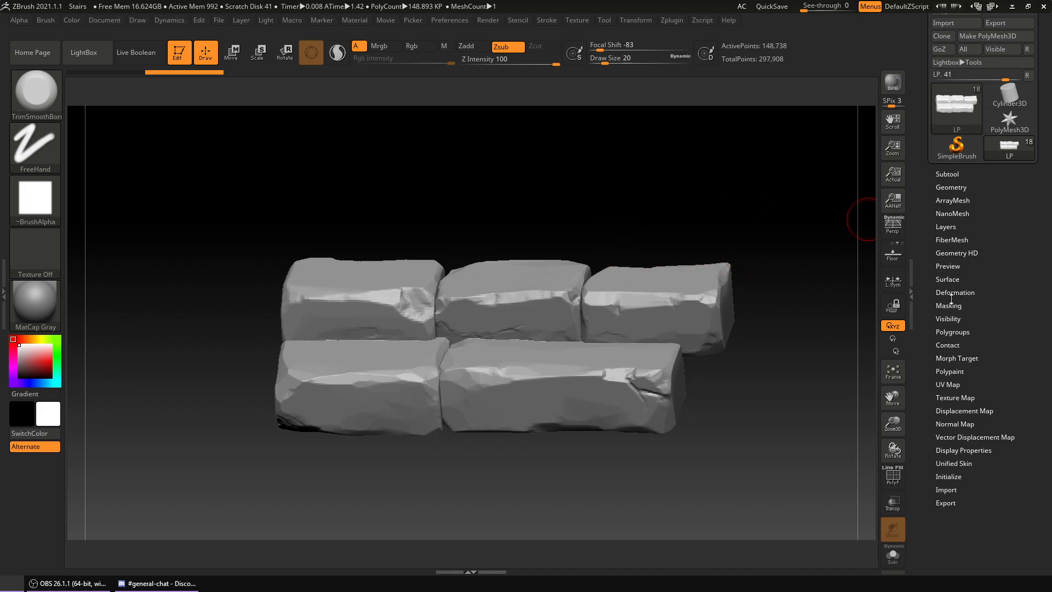
click(950, 187)
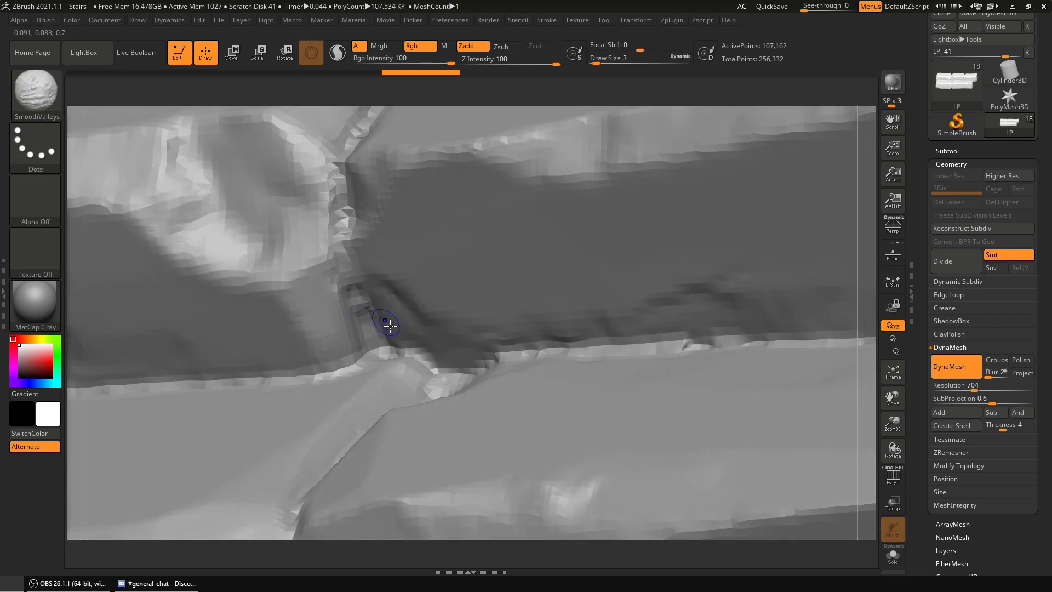
Orbit closely along the DynaMeshed LP seams and brick corners to judge the fusion.
drag(386, 322, 361, 275)
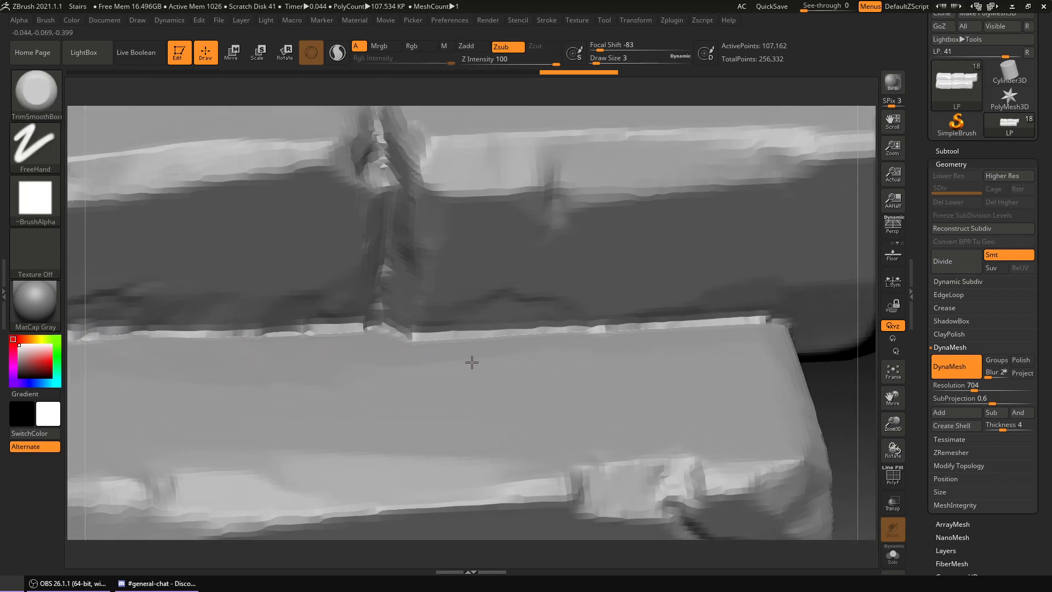
drag(470, 362, 557, 285)
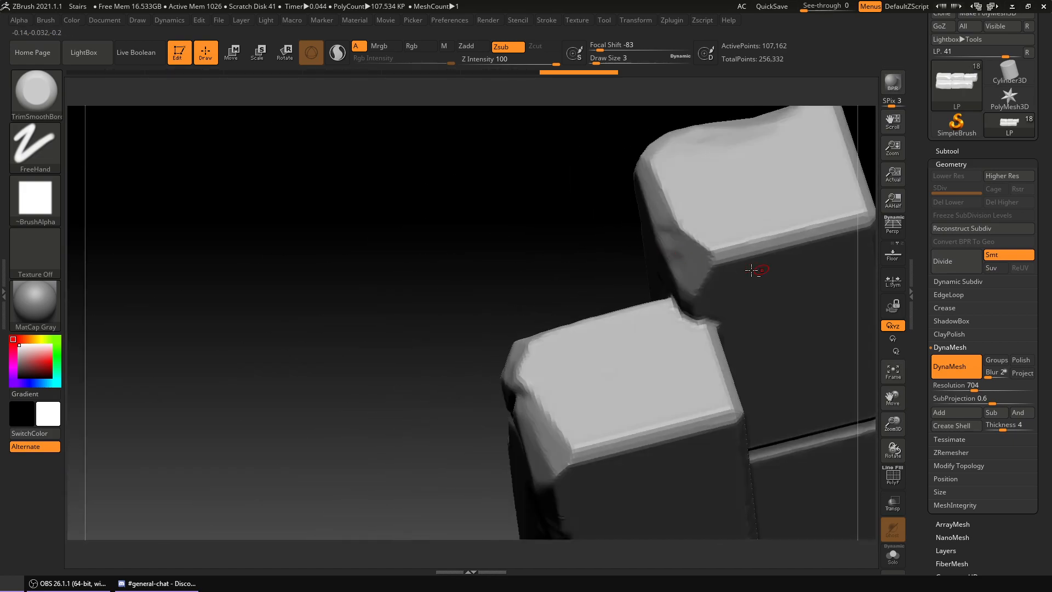
drag(755, 270, 518, 250)
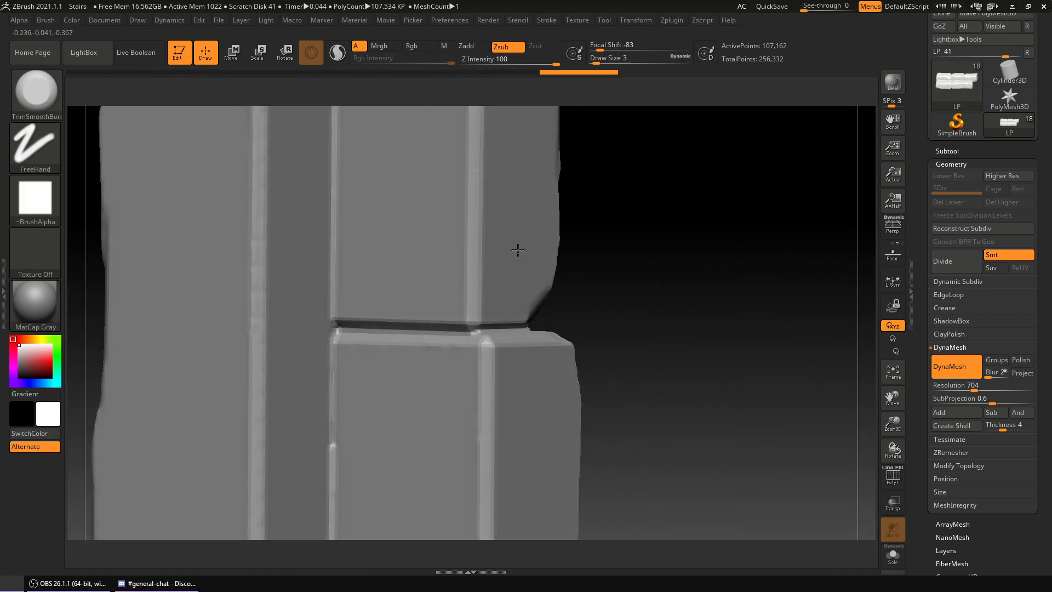
drag(516, 250, 487, 281)
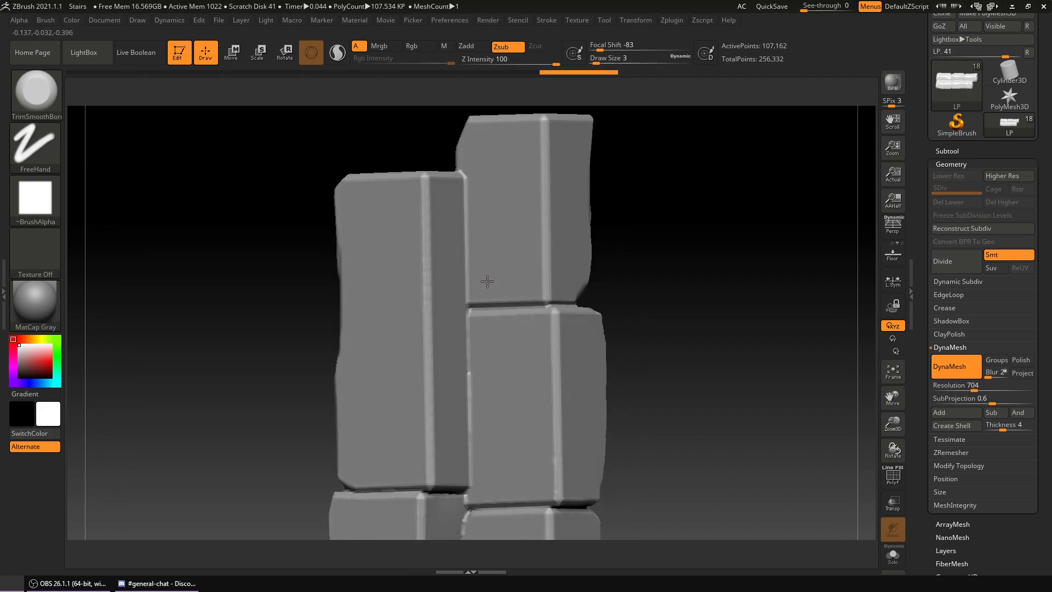
drag(470, 269, 436, 255)
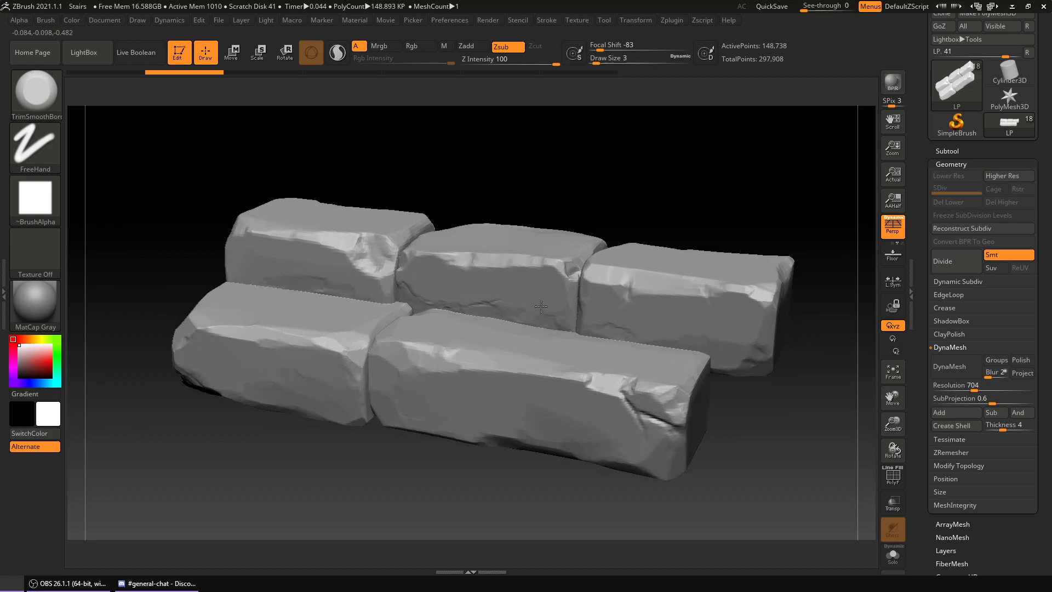
Switch the LP bricks to the transform gizmo to reach its deformer types.
click(231, 52)
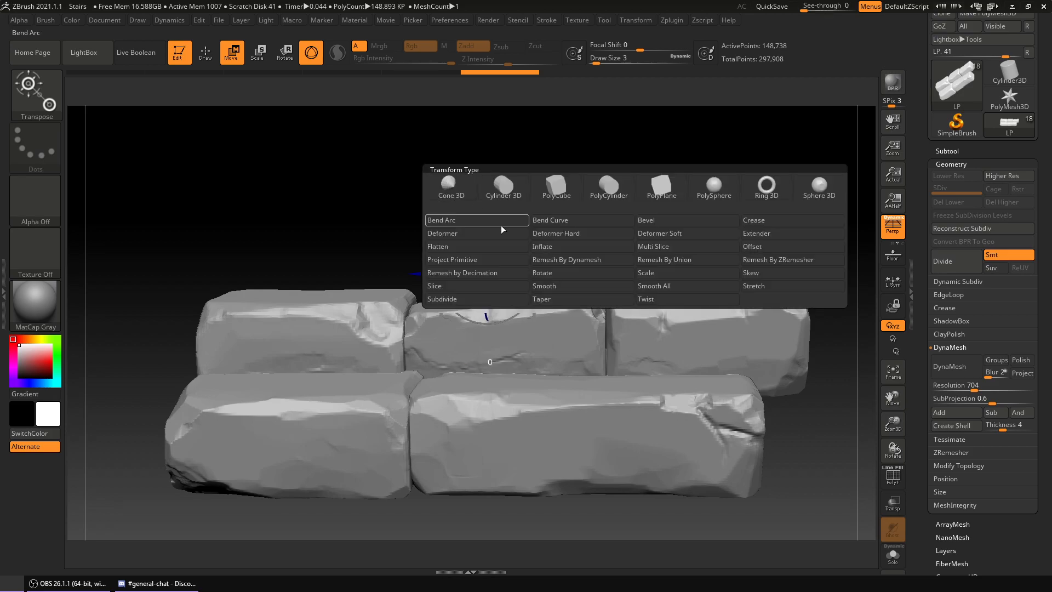
mouse_move(581, 260)
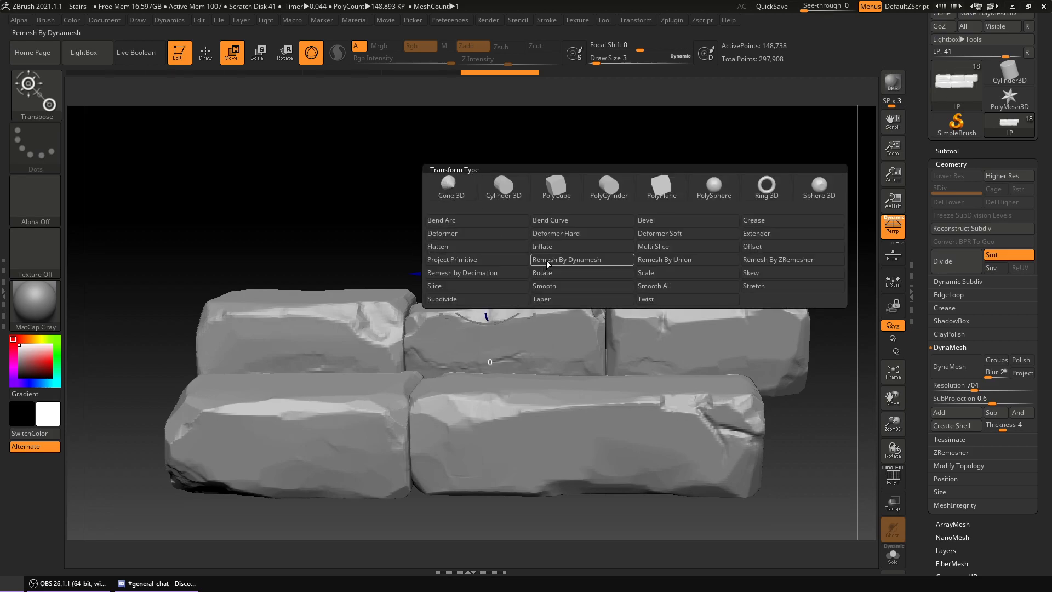
mouse_move(476, 272)
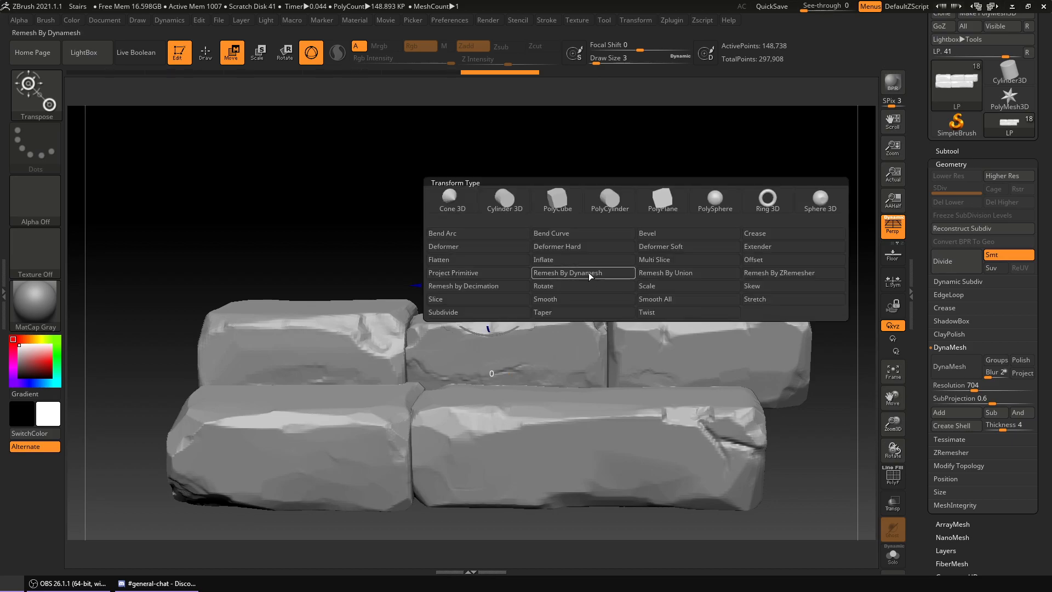
Add a Remesh By Dynamesh deformer to LP and enable detail projection.
click(582, 272)
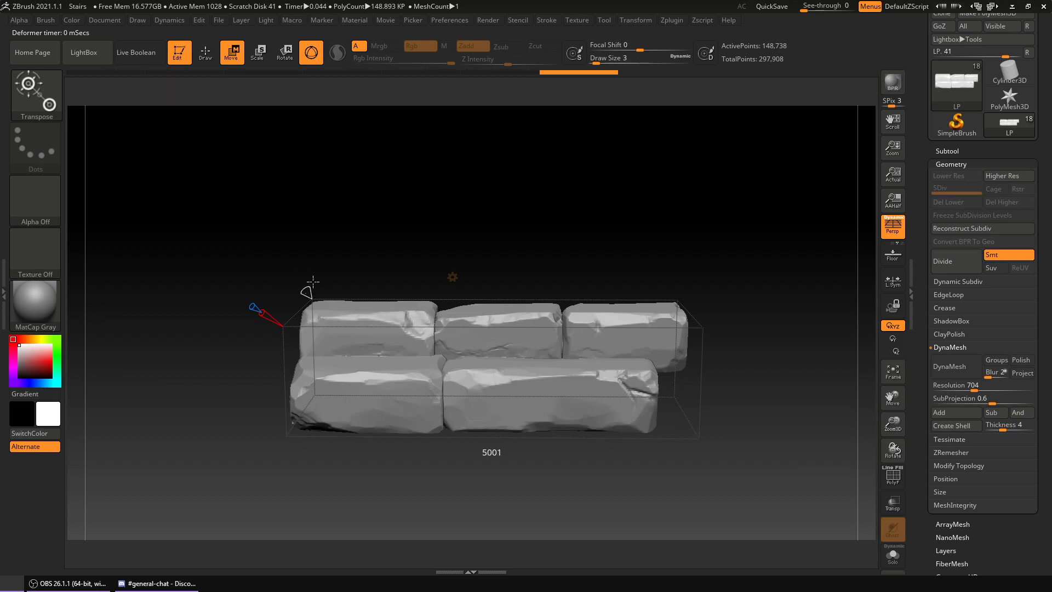
click(1022, 373)
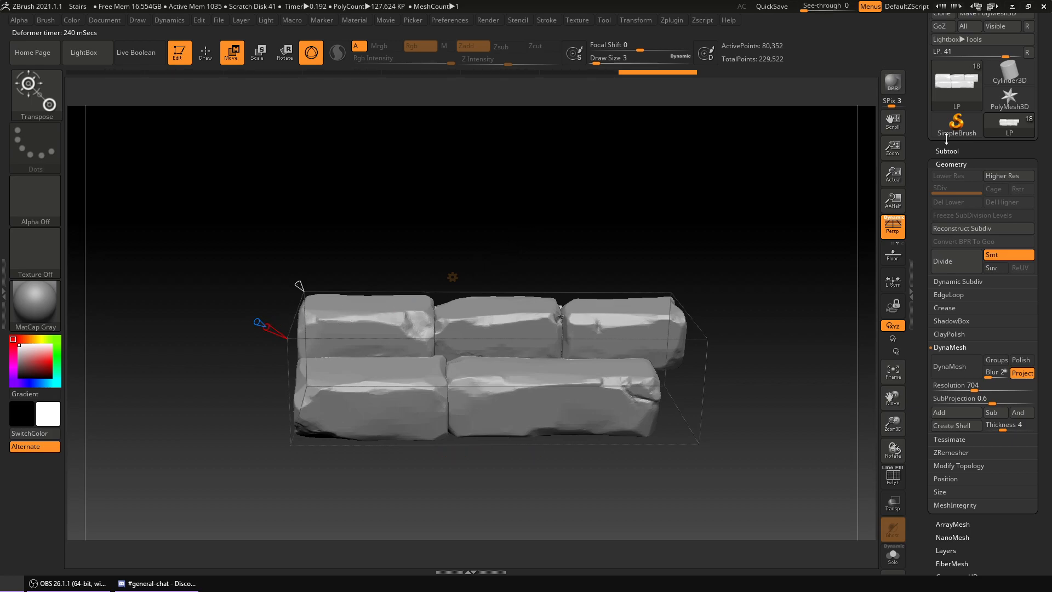
Toggle the display button to inspect the 80,352-point remeshed LP bricks.
click(893, 476)
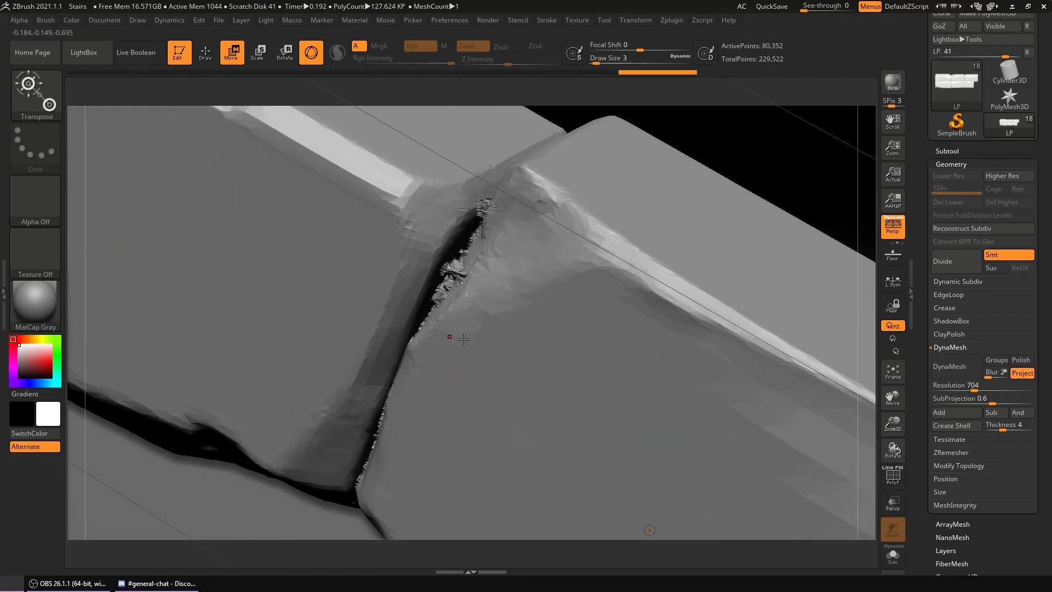
Raise the remesh density to about 1.001 million points and inspect the seams.
drag(463, 339, 550, 272)
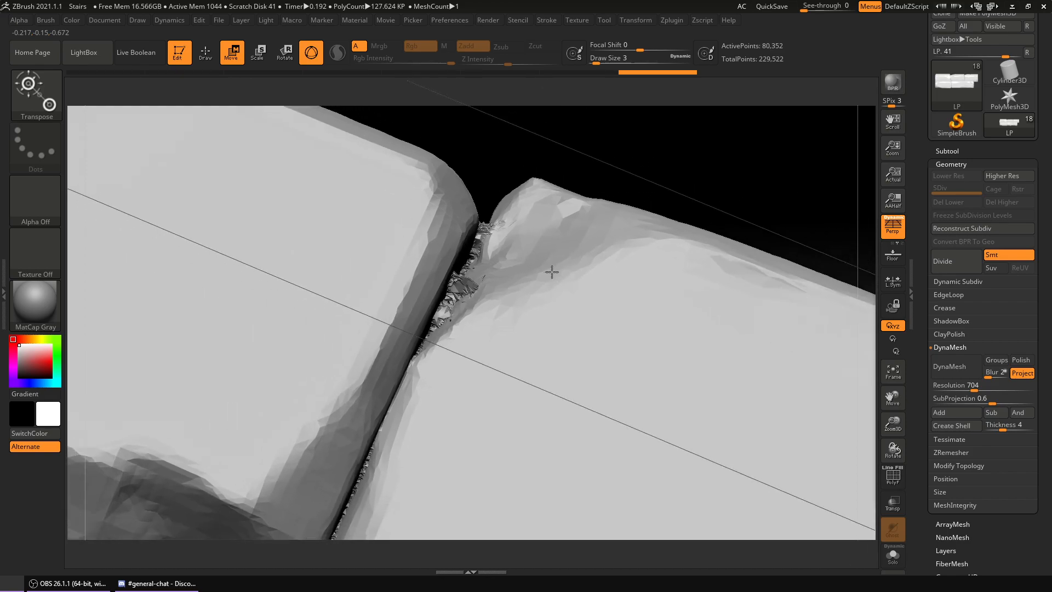
drag(550, 272, 607, 292)
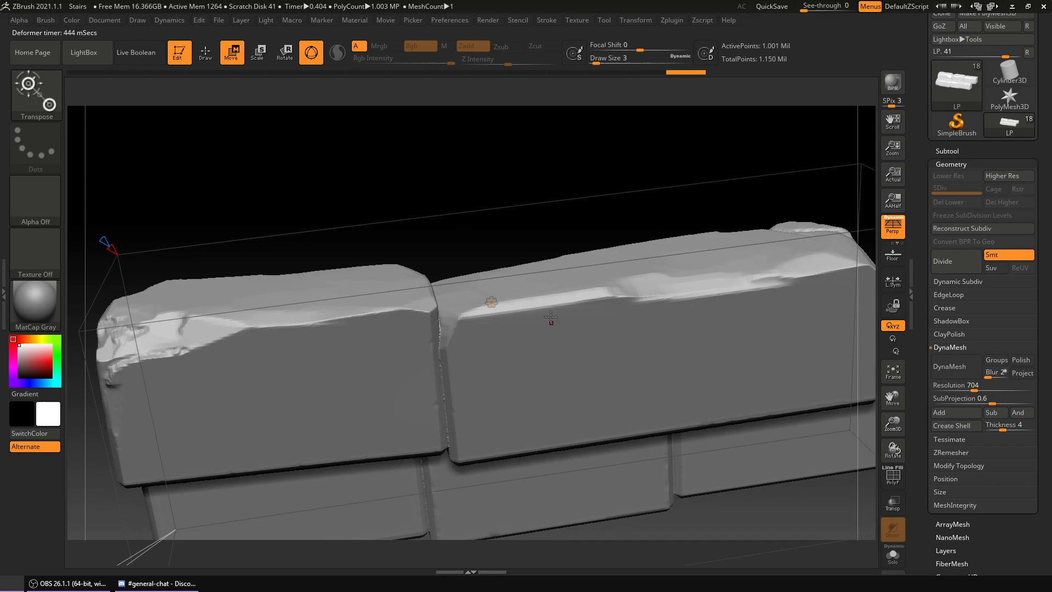
drag(550, 315, 480, 213)
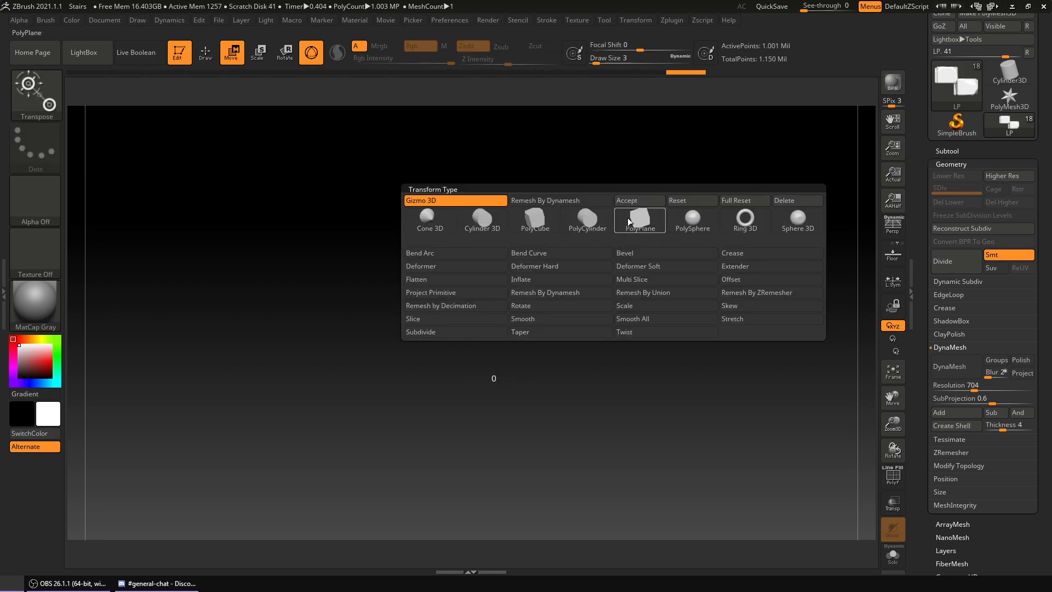
Return to Gizmo 3D and smooth the brick seams with TrimSmoothBorder.
click(639, 218)
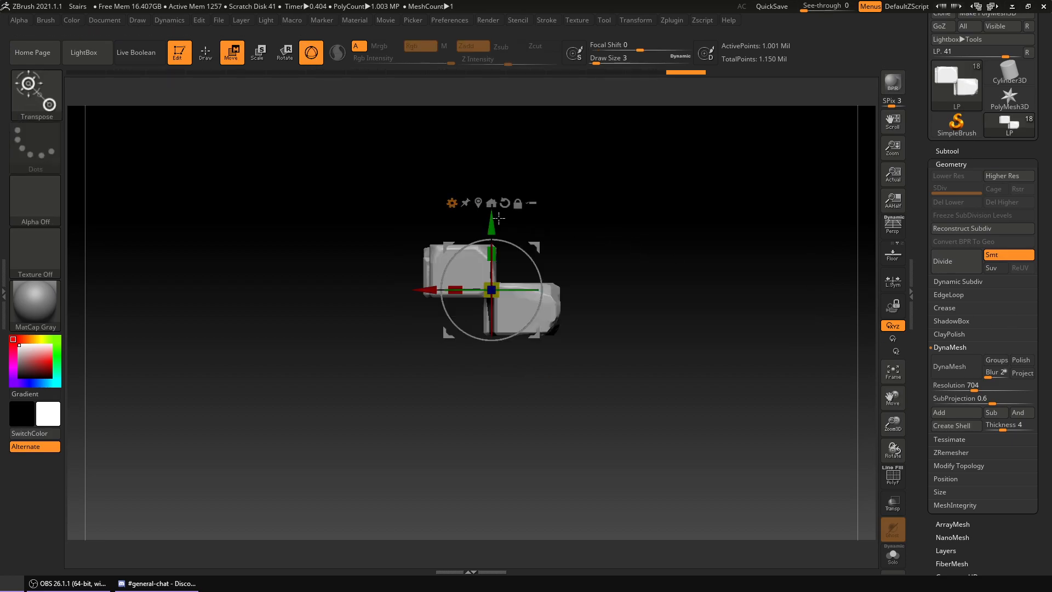
click(206, 53)
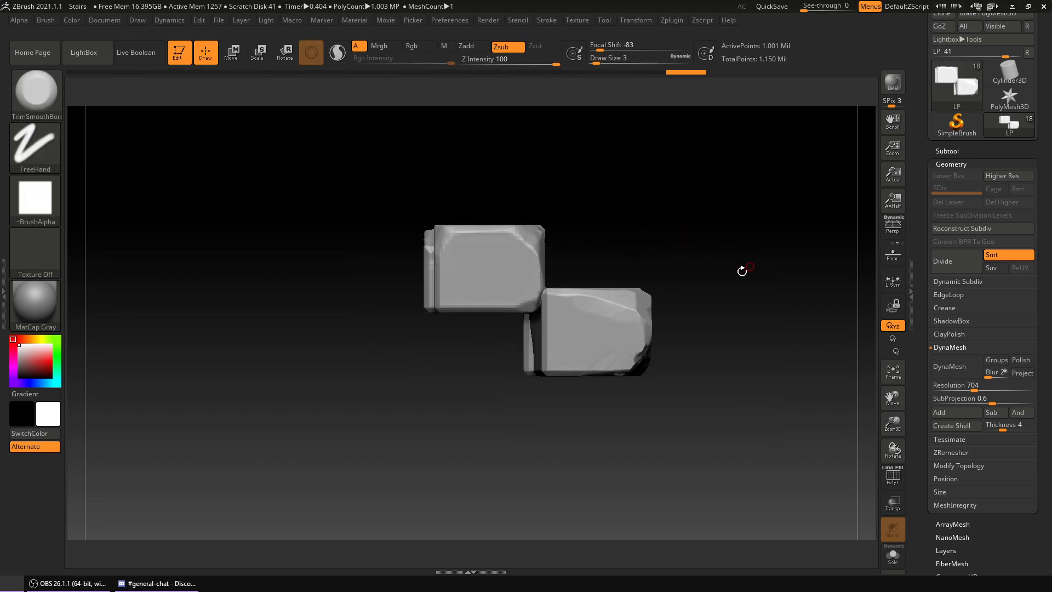
drag(742, 271, 705, 221)
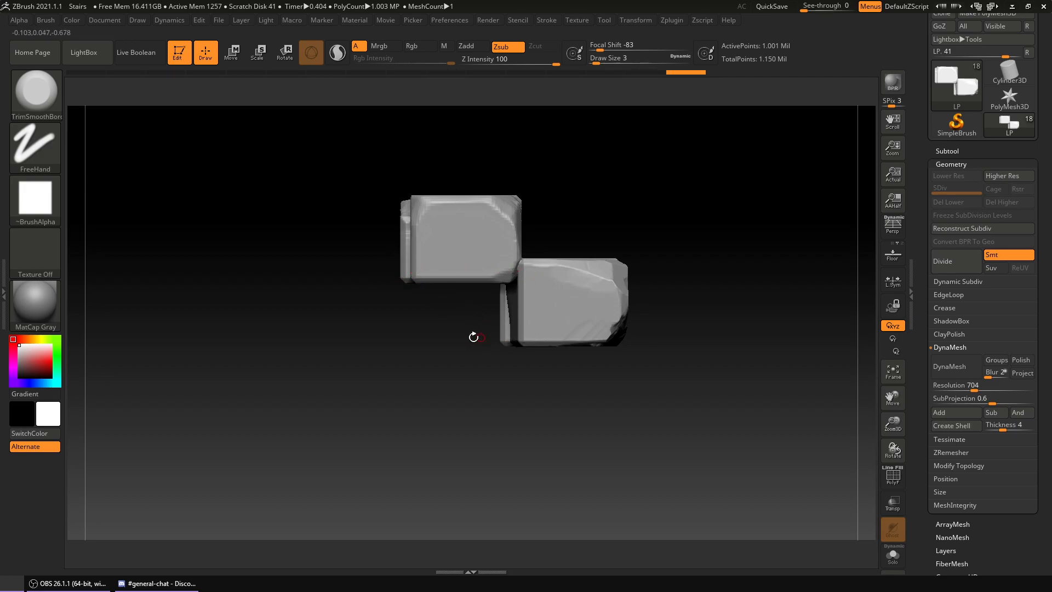
drag(476, 337, 617, 367)
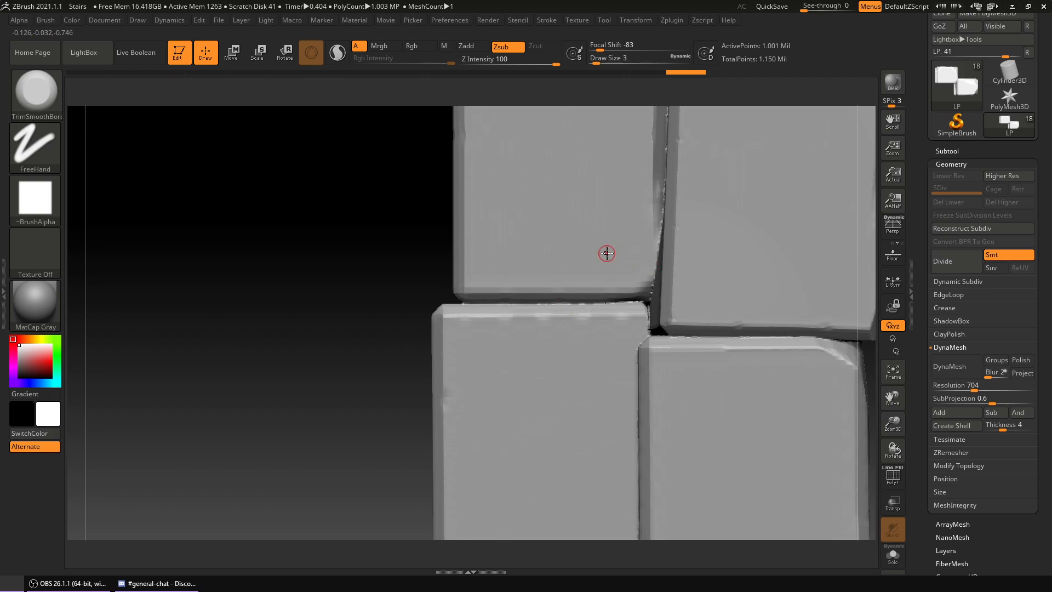
drag(606, 254, 595, 333)
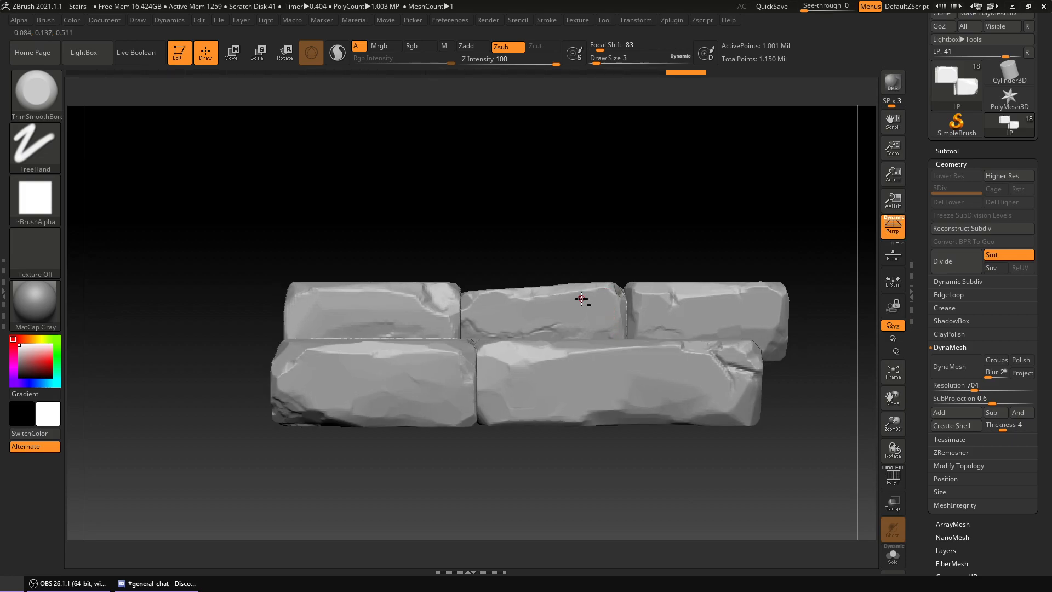
drag(582, 299, 285, 227)
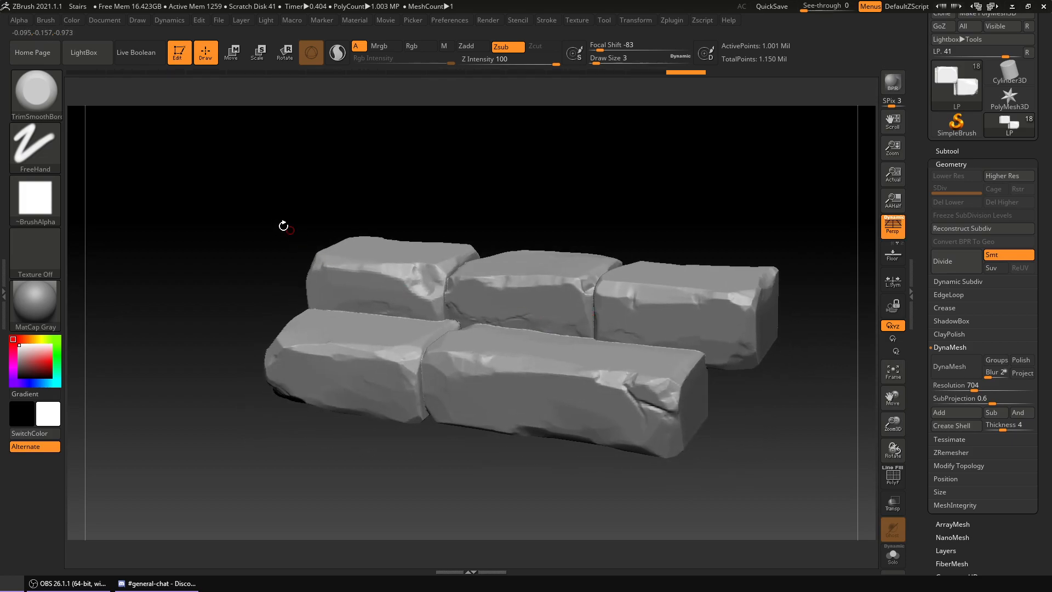
Activate Move mode, collapse the Geometry subpalette, and turn on the PolyF wireframe.
click(232, 53)
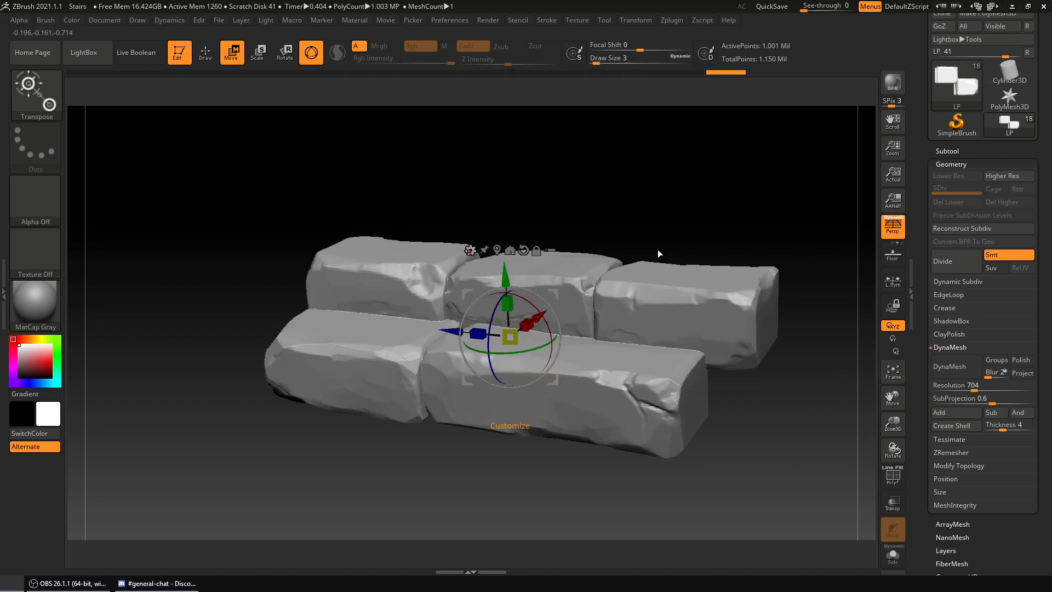
click(892, 476)
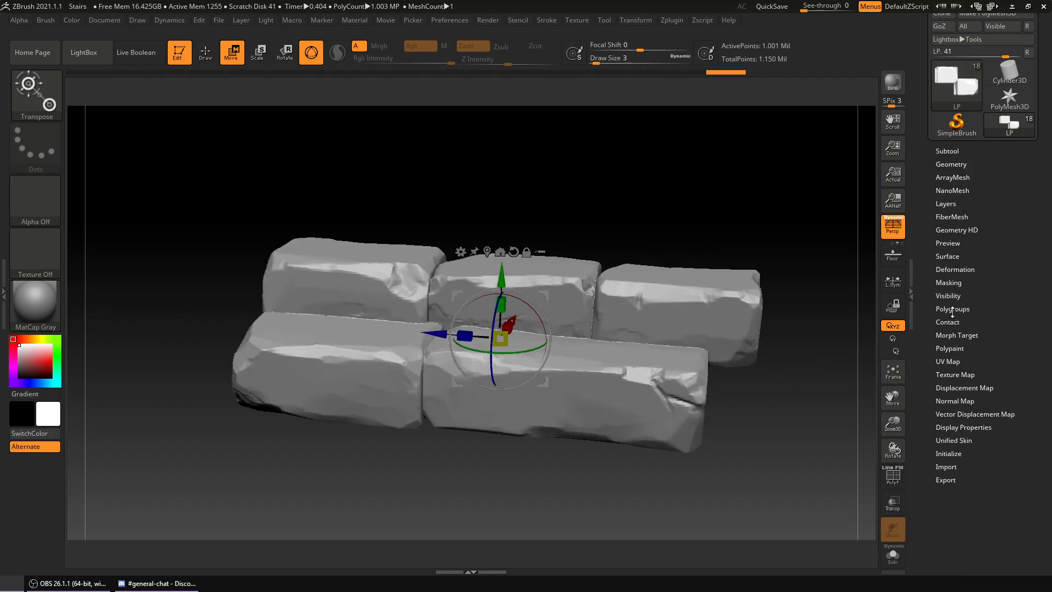
click(893, 477)
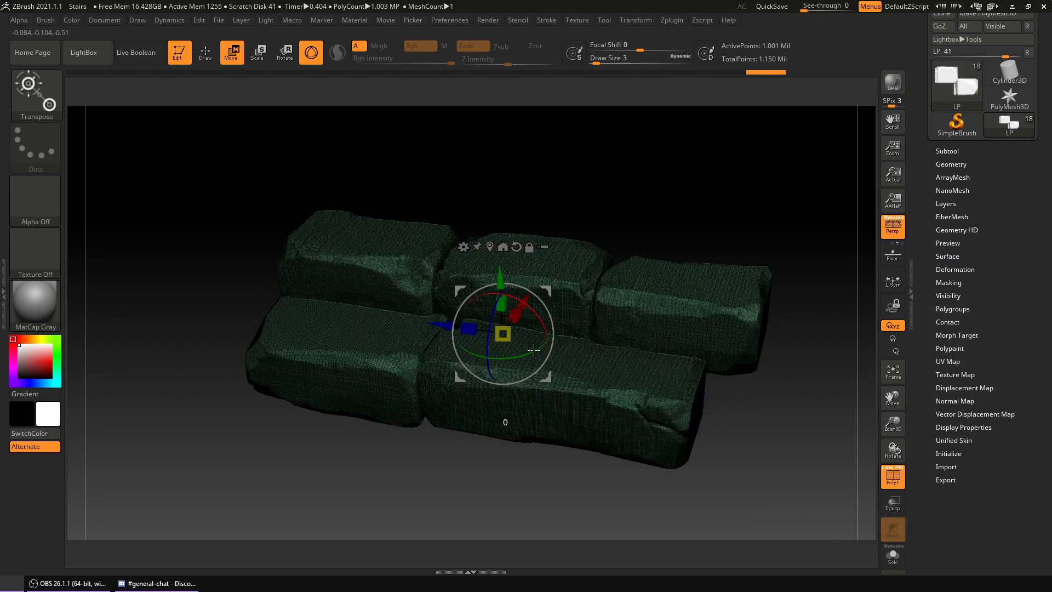
Orbit the brick mesh to a higher viewing angle.
drag(506, 328, 523, 295)
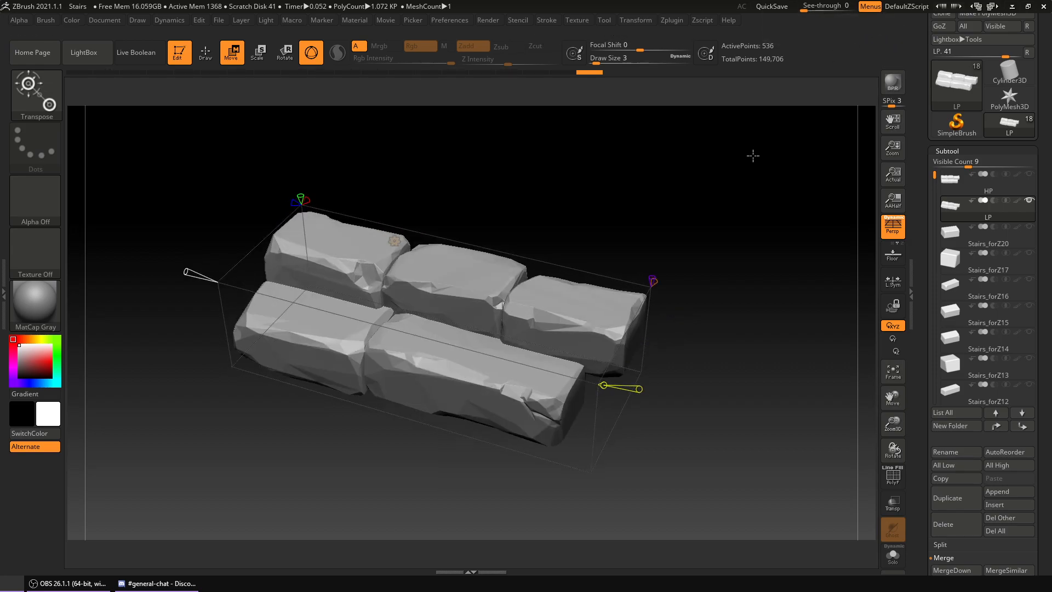
Orbit and zoom around the low-poly bricks to inspect the decimated triangles.
drag(618, 388, 718, 265)
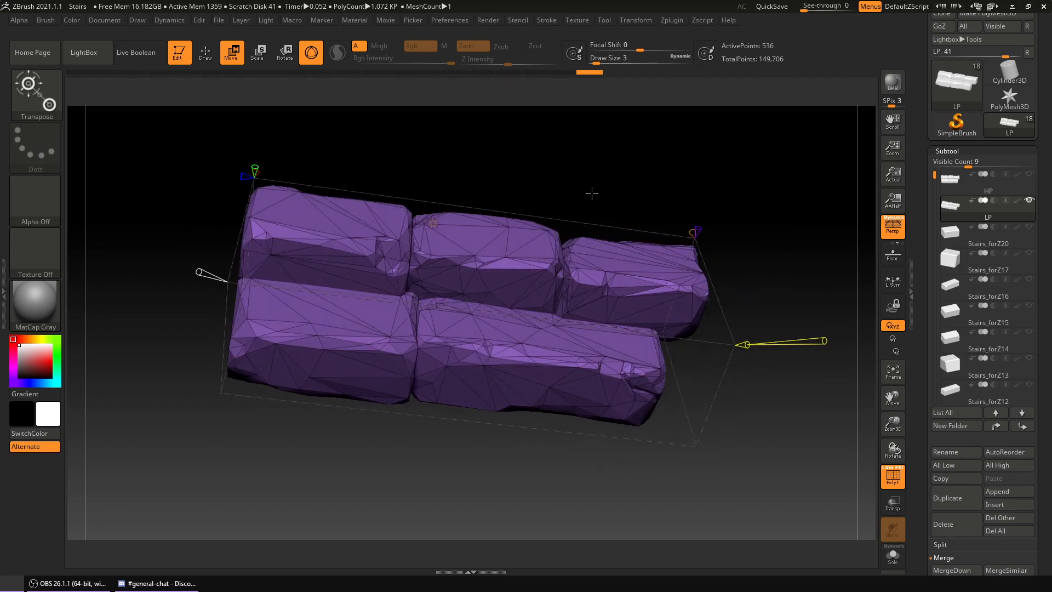
drag(590, 194, 577, 195)
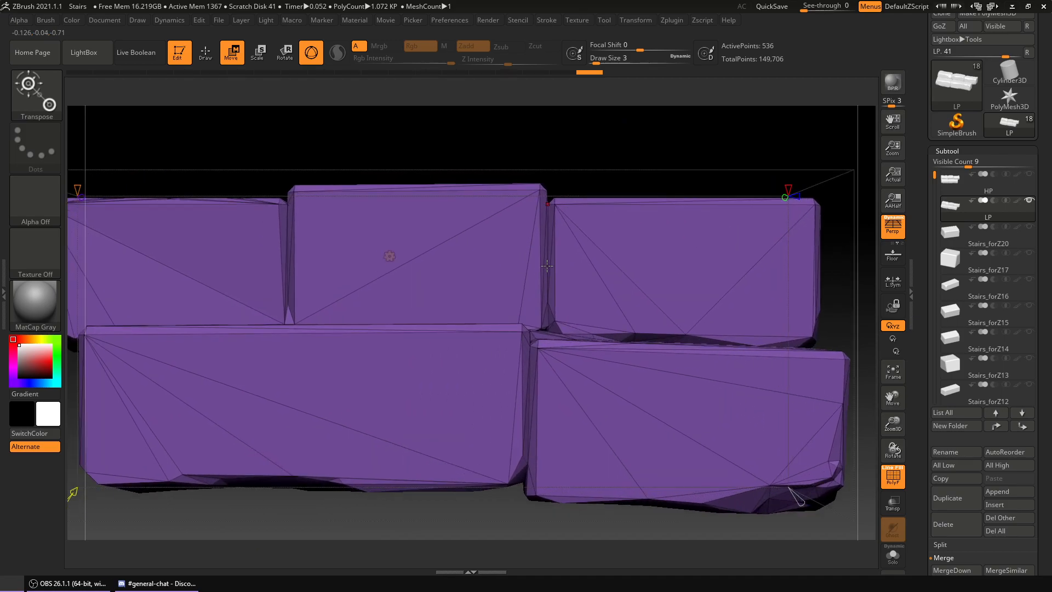
drag(546, 265, 510, 305)
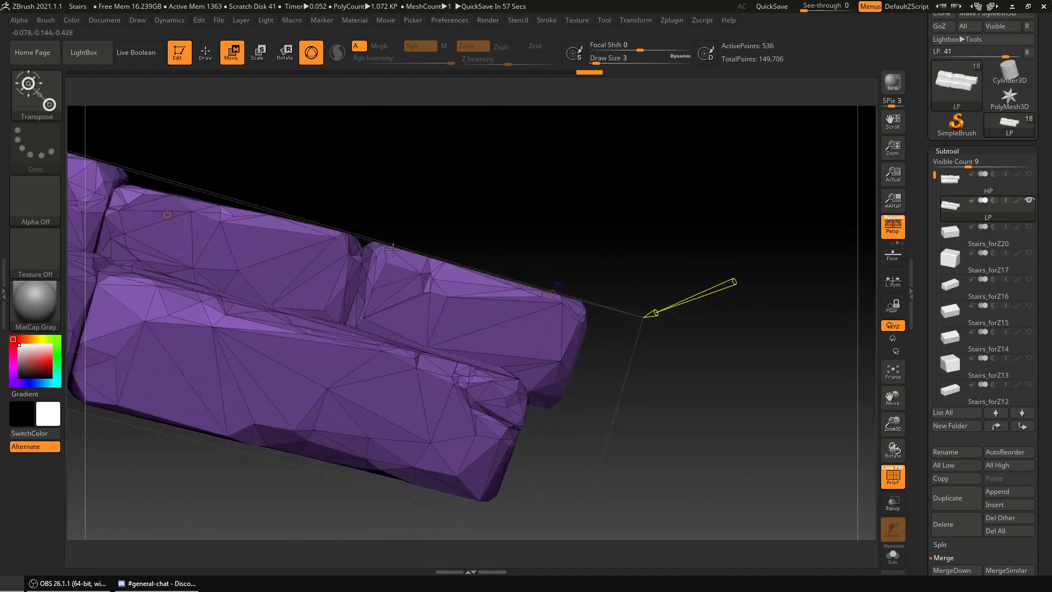
drag(392, 248, 496, 338)
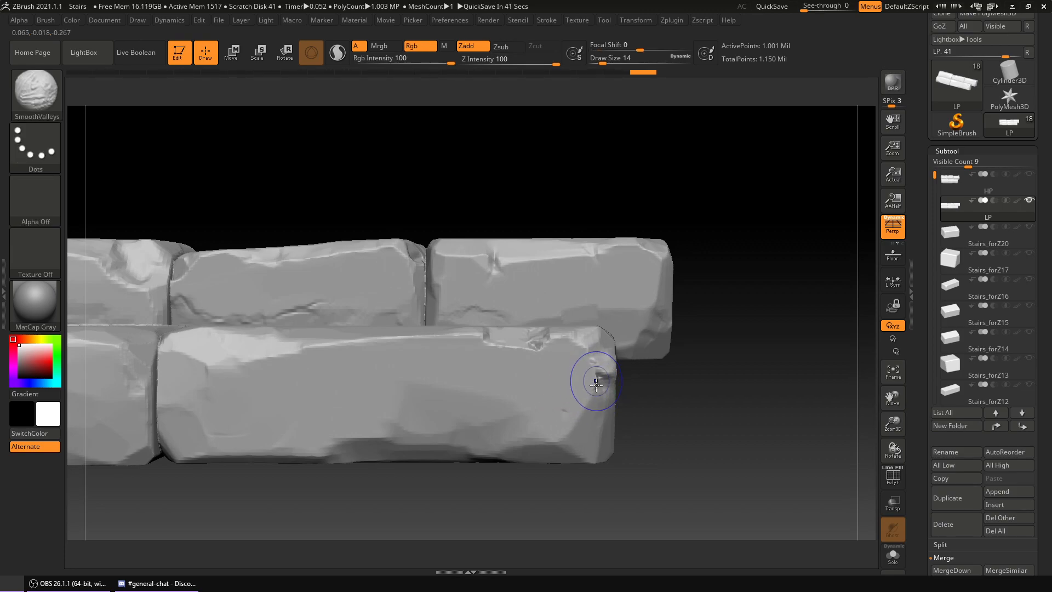
mouse_move(553, 374)
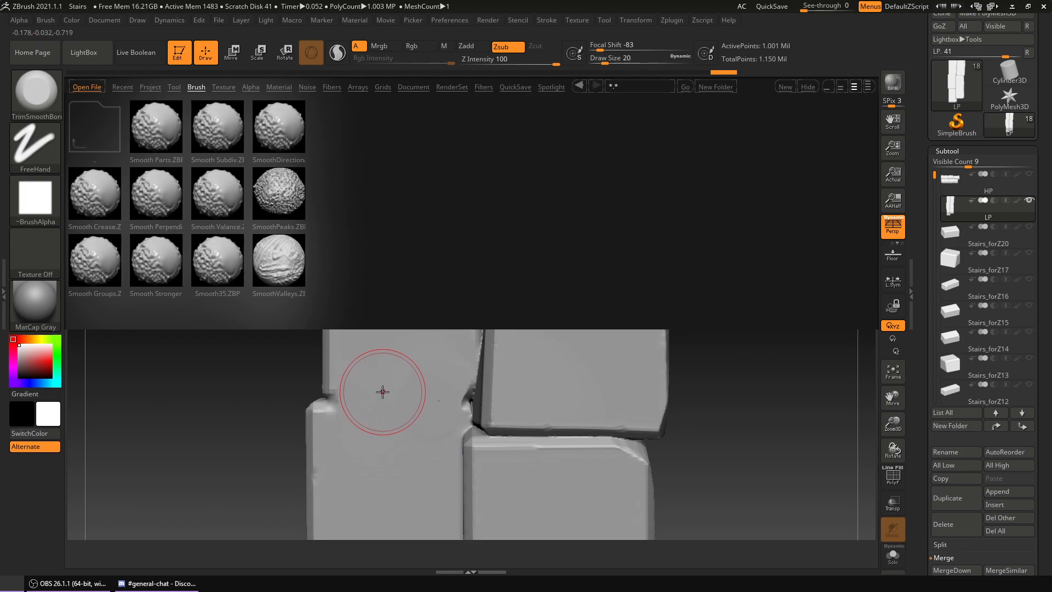
mouse_move(395, 394)
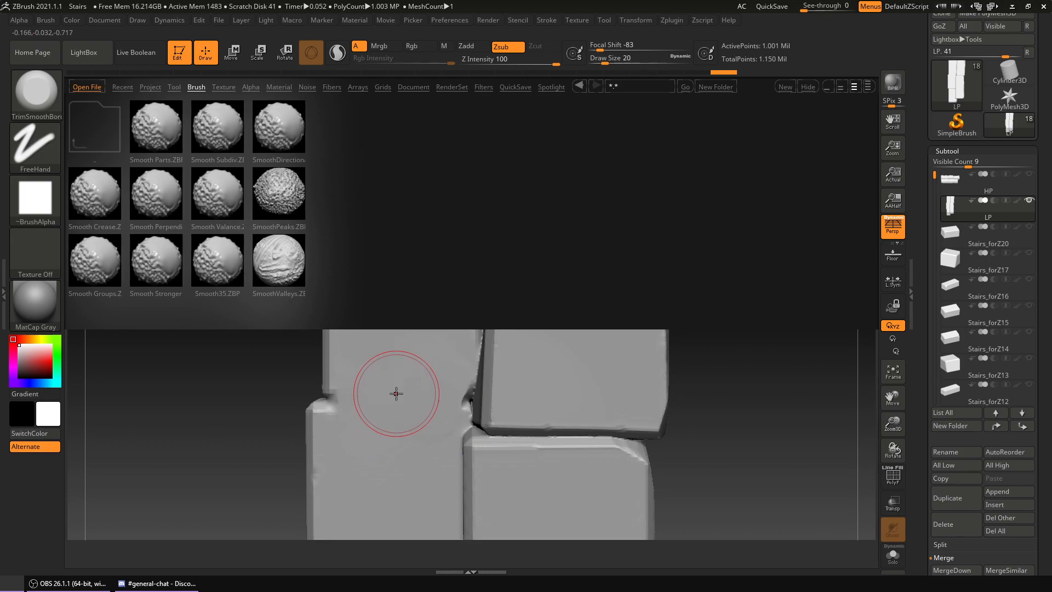
mouse_move(586, 309)
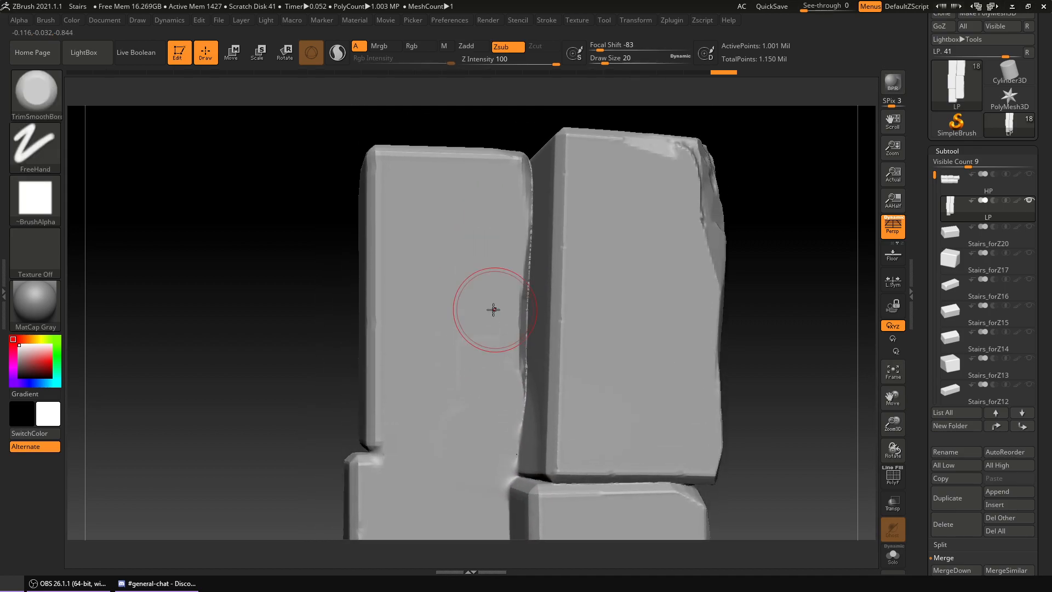
Smooth the upright bricks' edges and the jagged seams between them with TrimSmoothBorder.
drag(494, 309, 485, 225)
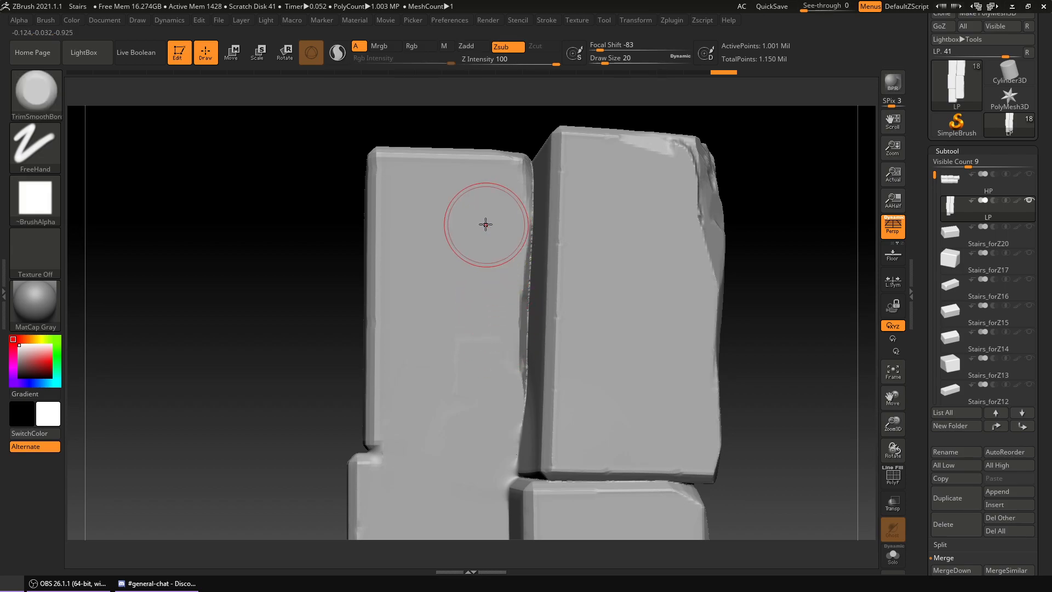
mouse_move(460, 407)
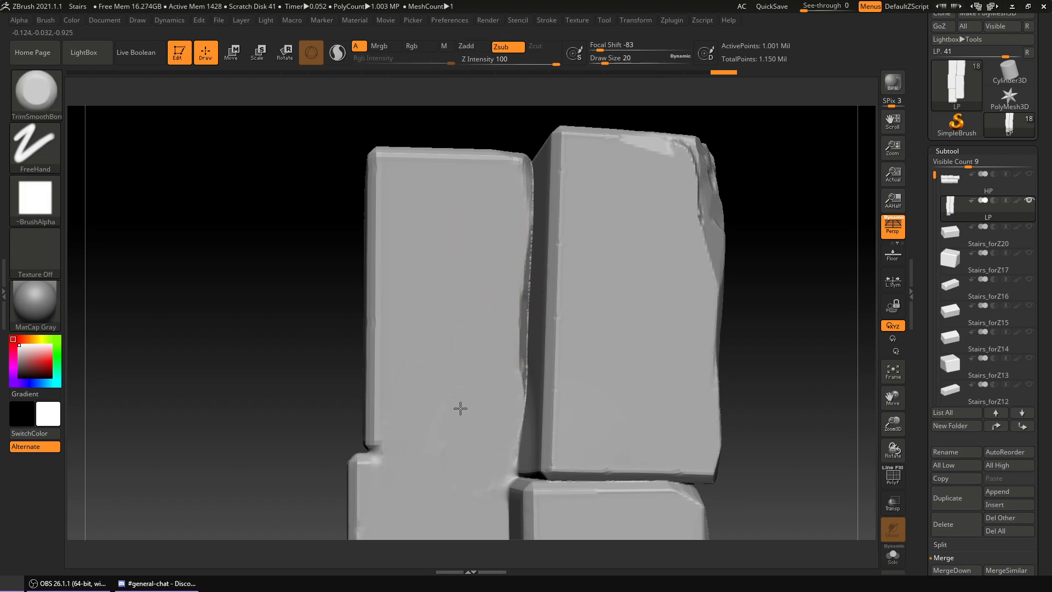
drag(460, 407, 508, 303)
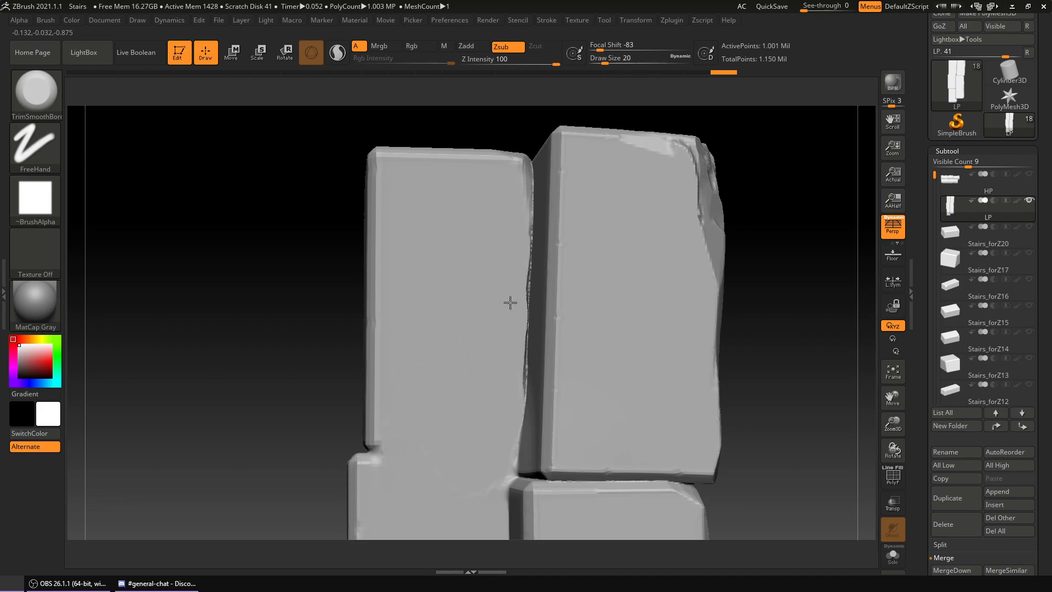
drag(510, 302, 498, 369)
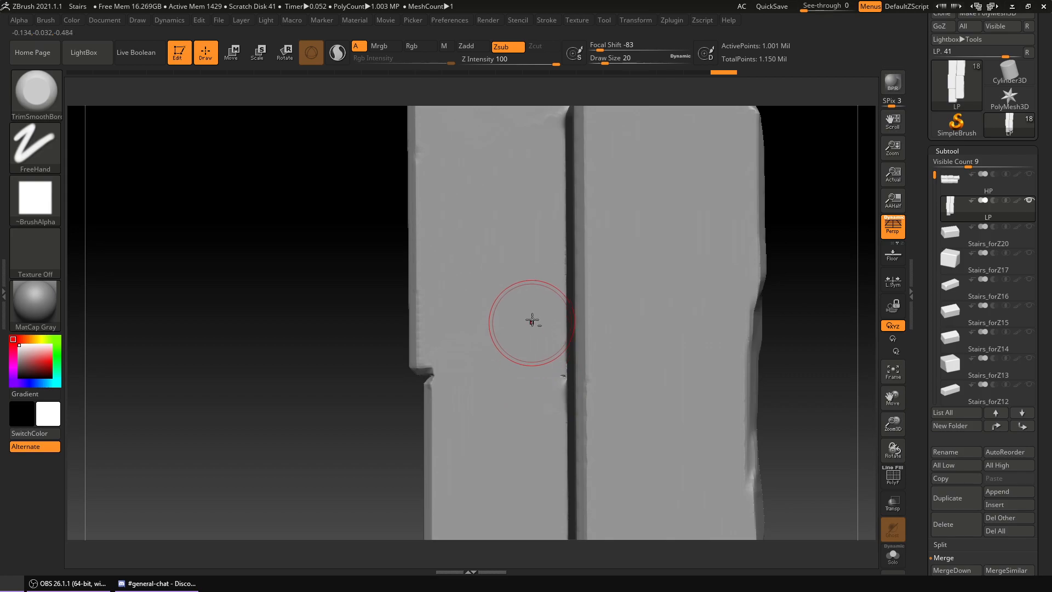
drag(532, 320, 549, 382)
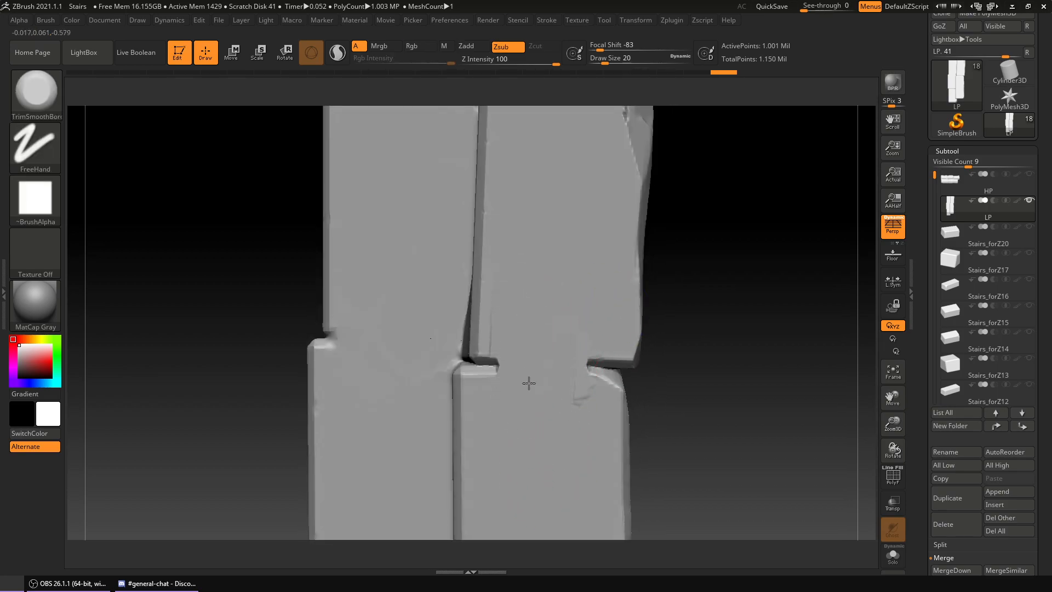
drag(529, 383, 519, 361)
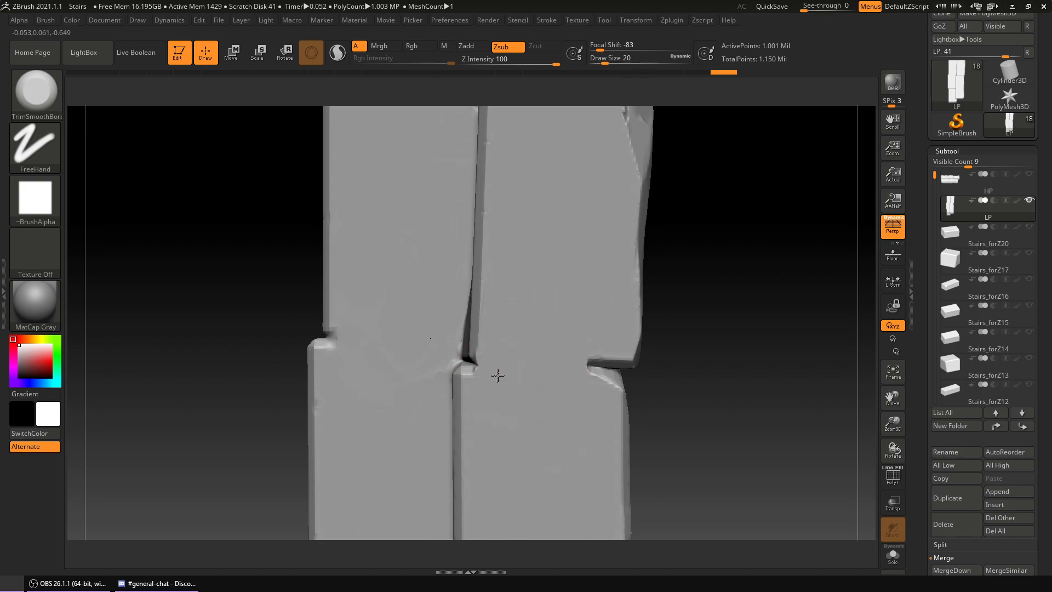
drag(496, 374, 562, 350)
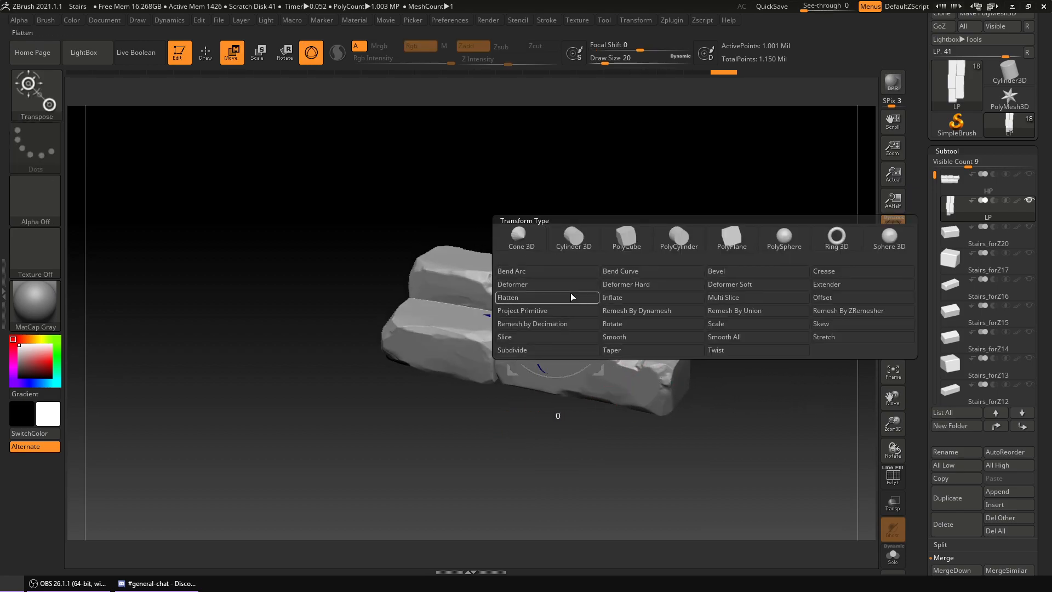
Apply Remesh by Decimation, reducing the LP wall to 546 points.
click(508, 297)
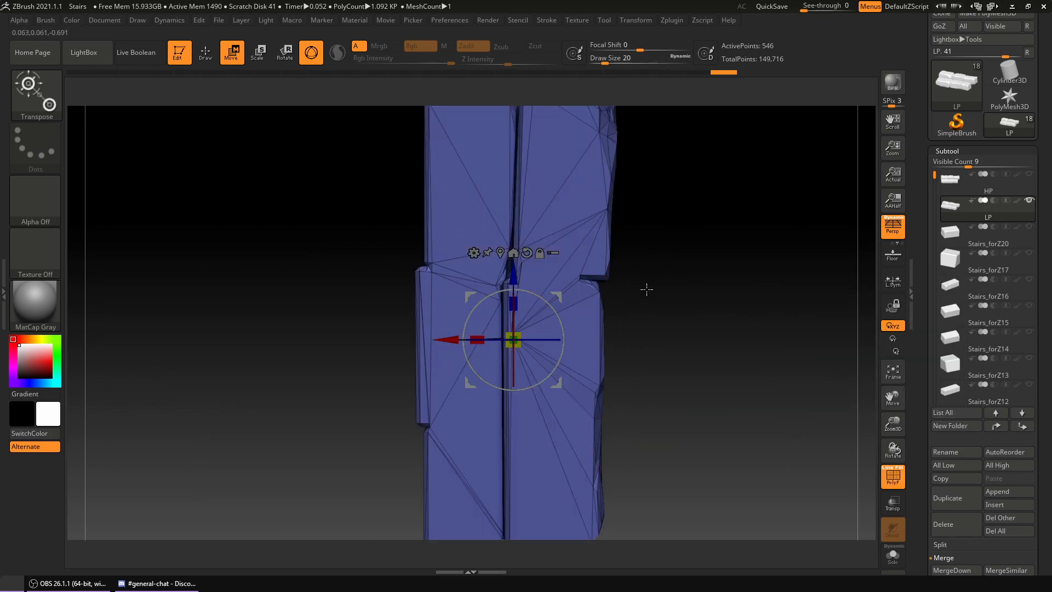
Return to Draw mode and orbit around the low-poly column to inspect it.
click(205, 53)
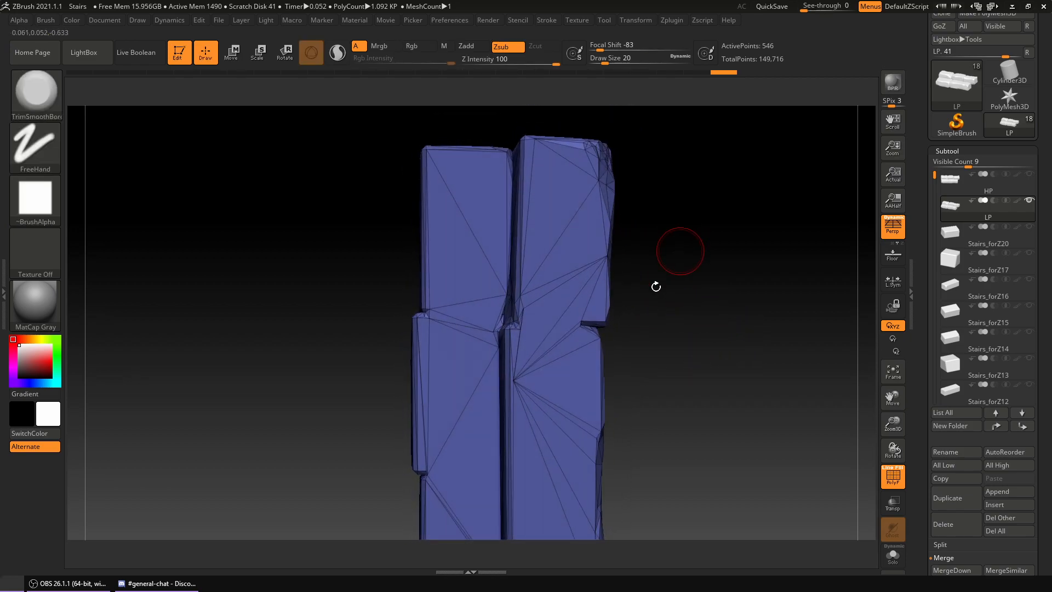
drag(679, 252, 592, 335)
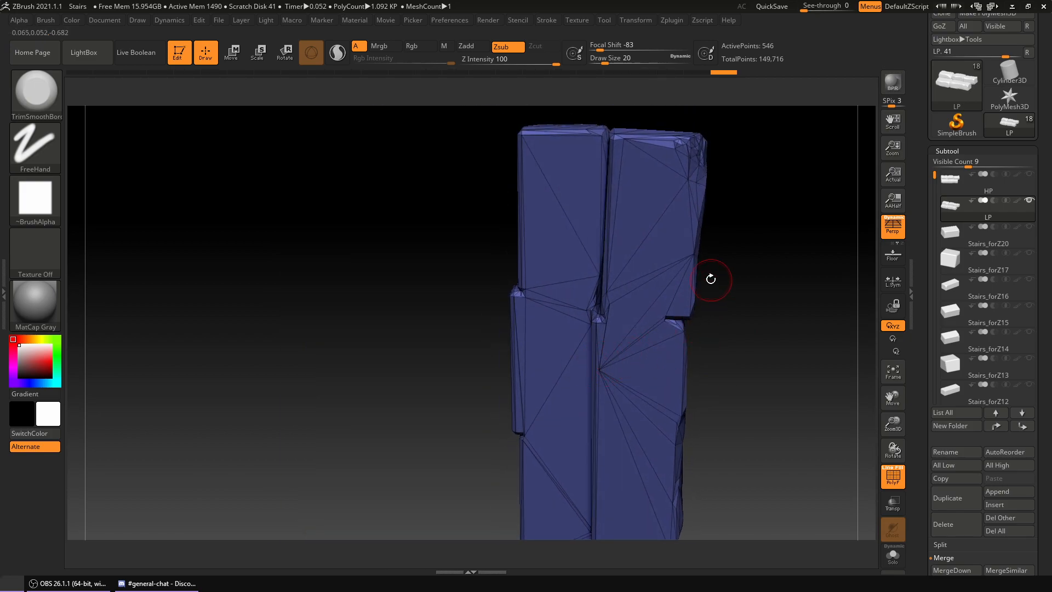
drag(710, 279, 564, 395)
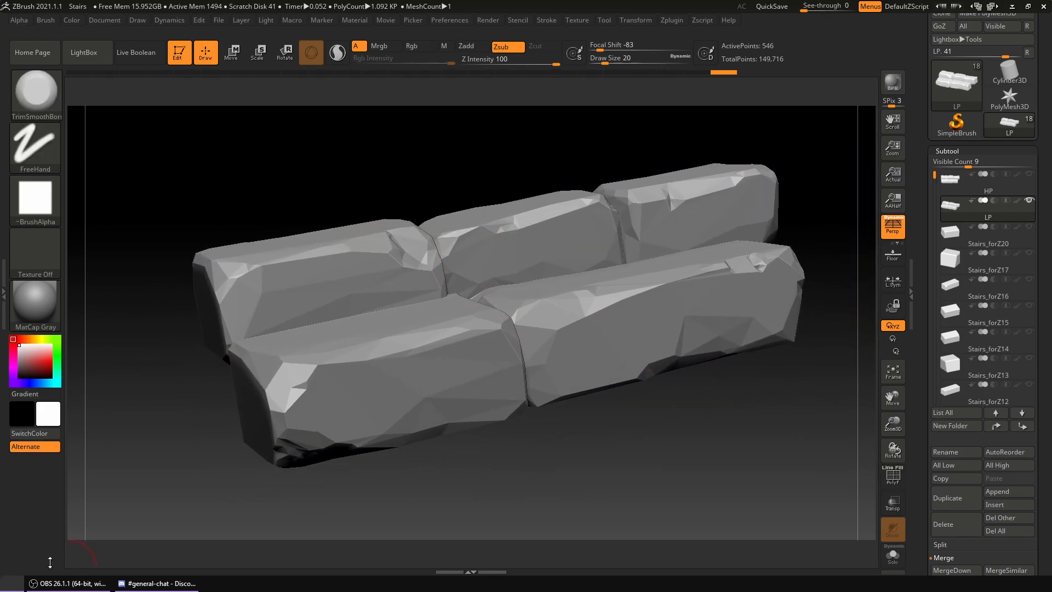
mouse_move(1008, 452)
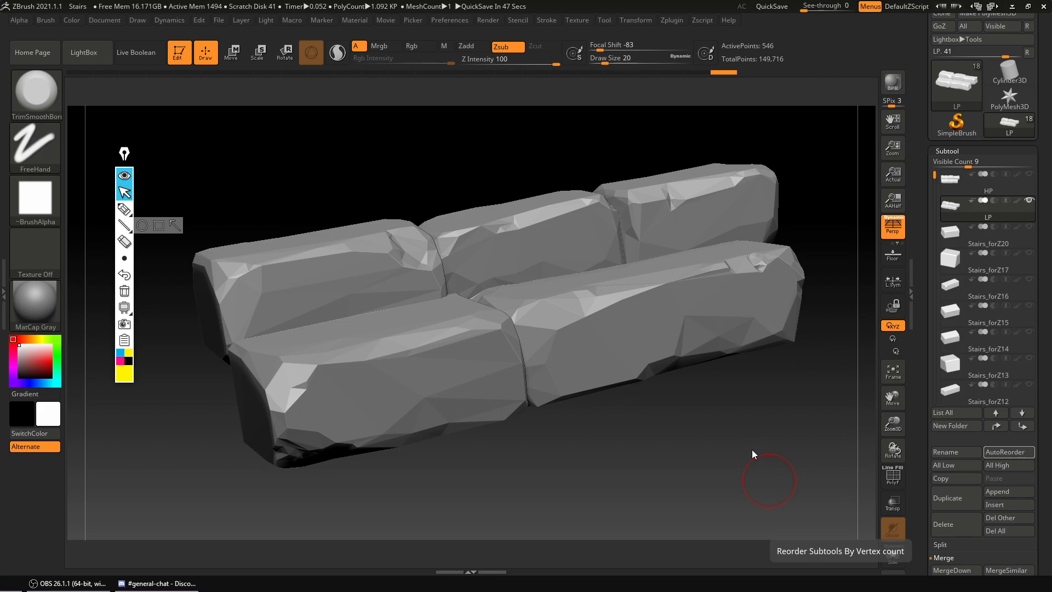
mouse_move(628, 296)
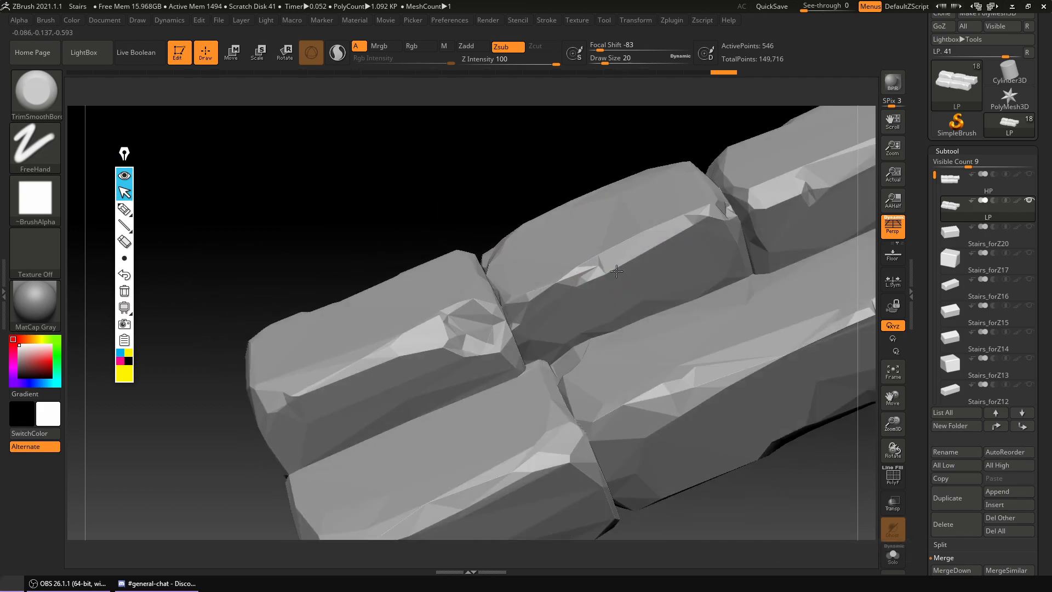
Zoom in on the back bricks' seams and rotate along the brick row.
drag(616, 272, 647, 236)
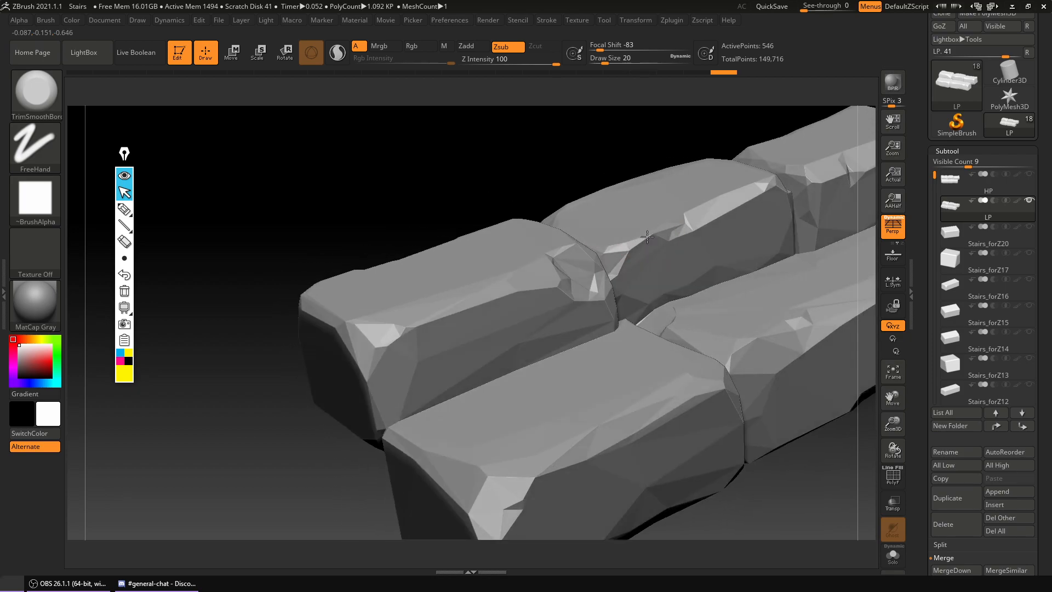
drag(644, 235, 520, 302)
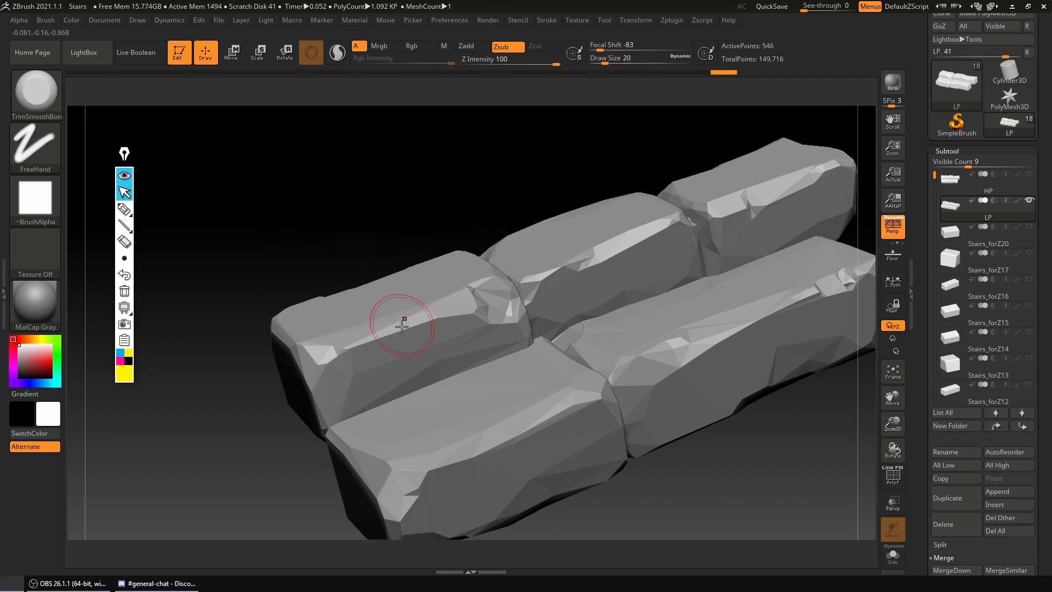
mouse_move(159, 261)
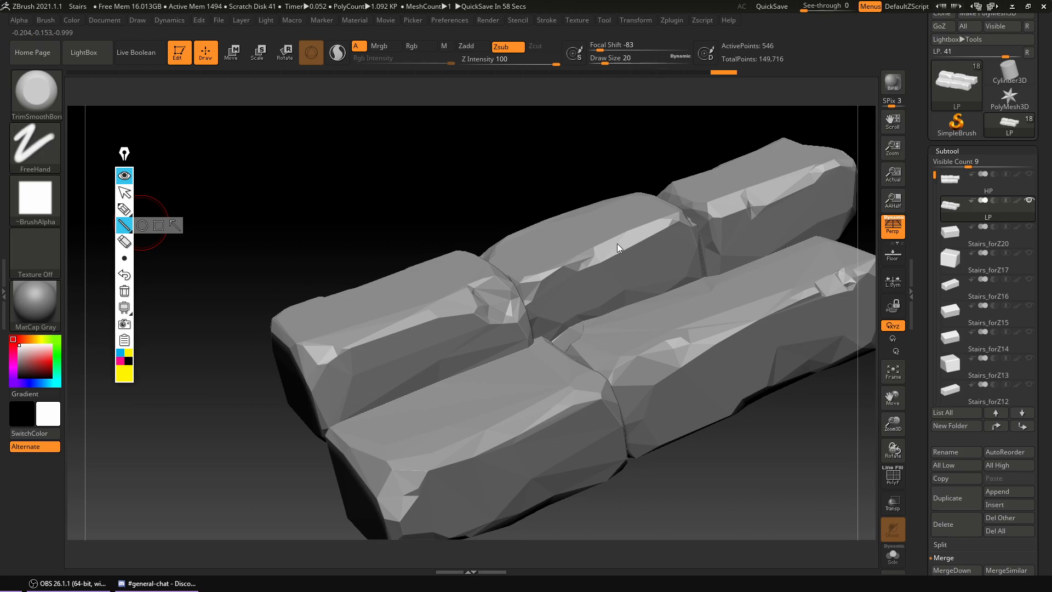
mouse_move(725, 237)
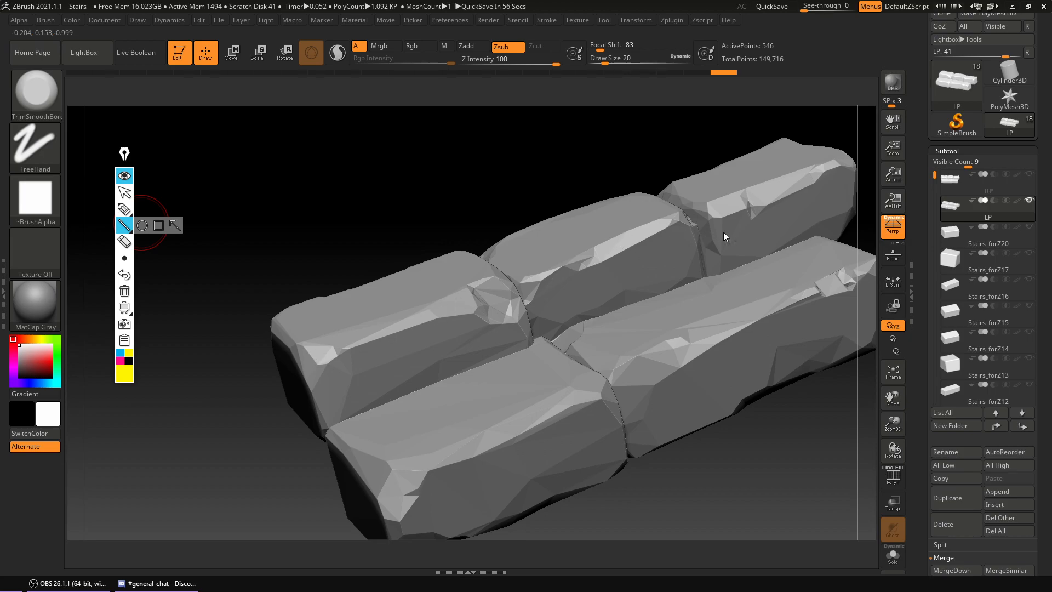
mouse_move(274, 330)
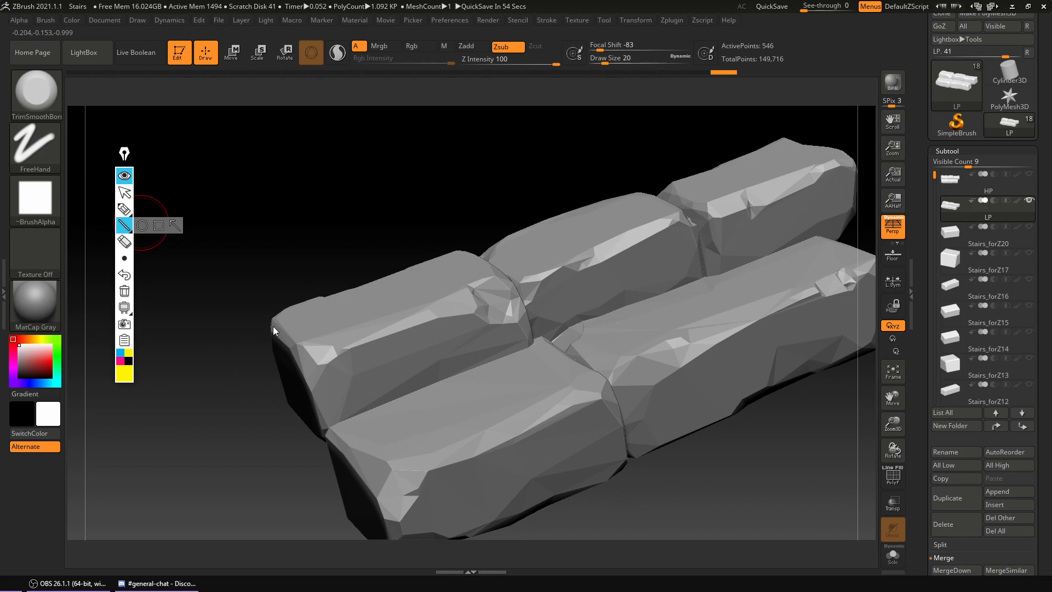
drag(270, 328, 326, 434)
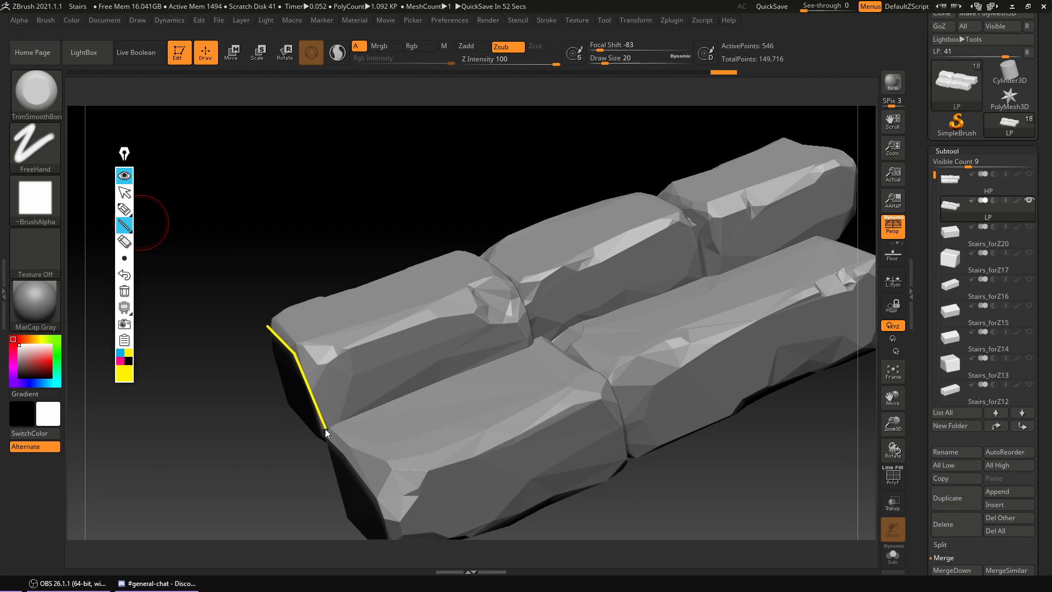
drag(326, 436, 527, 302)
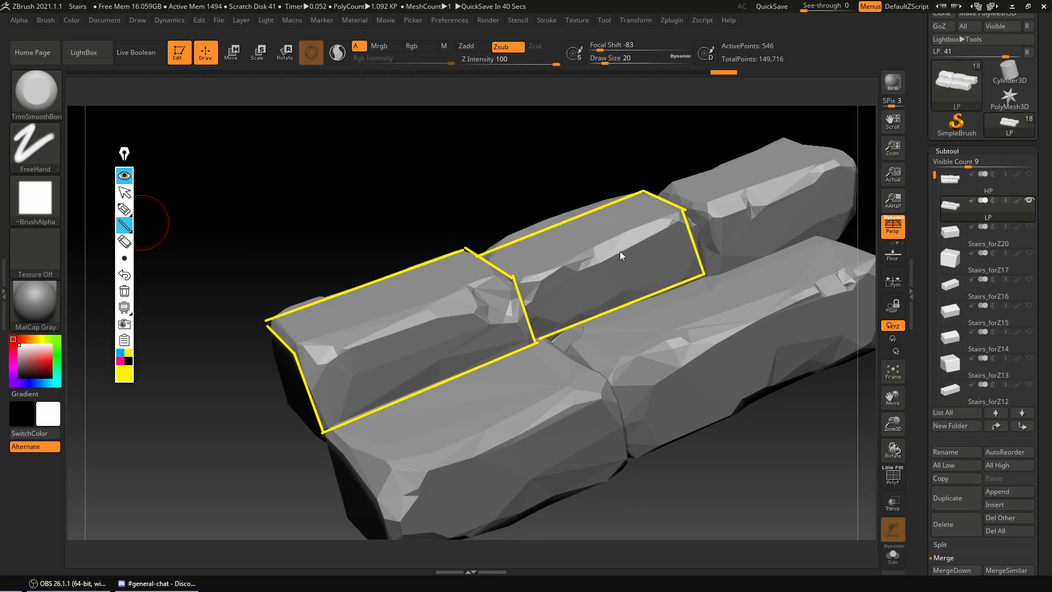
mouse_move(746, 228)
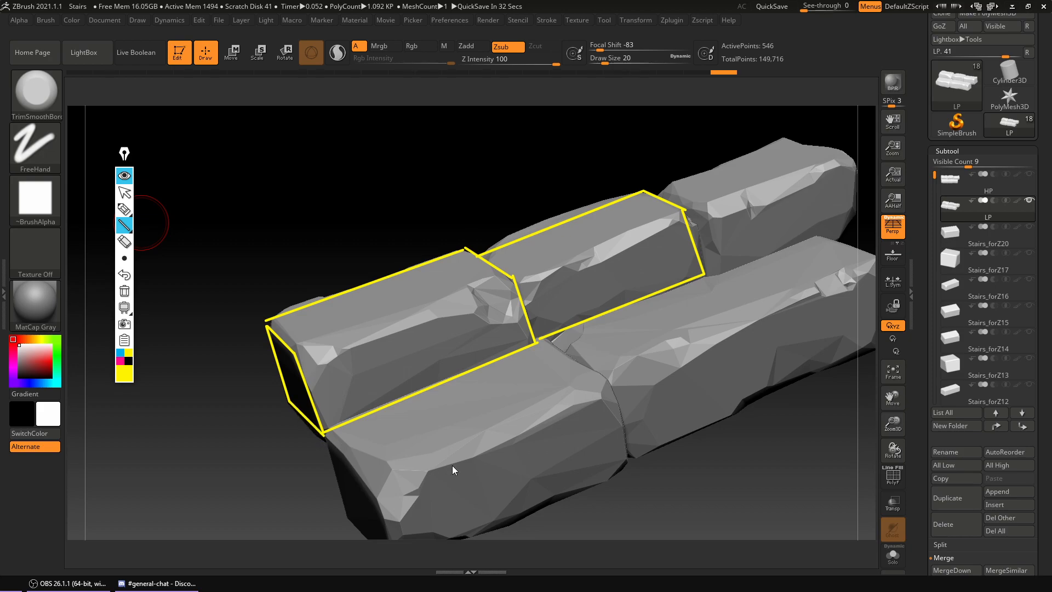
mouse_move(664, 196)
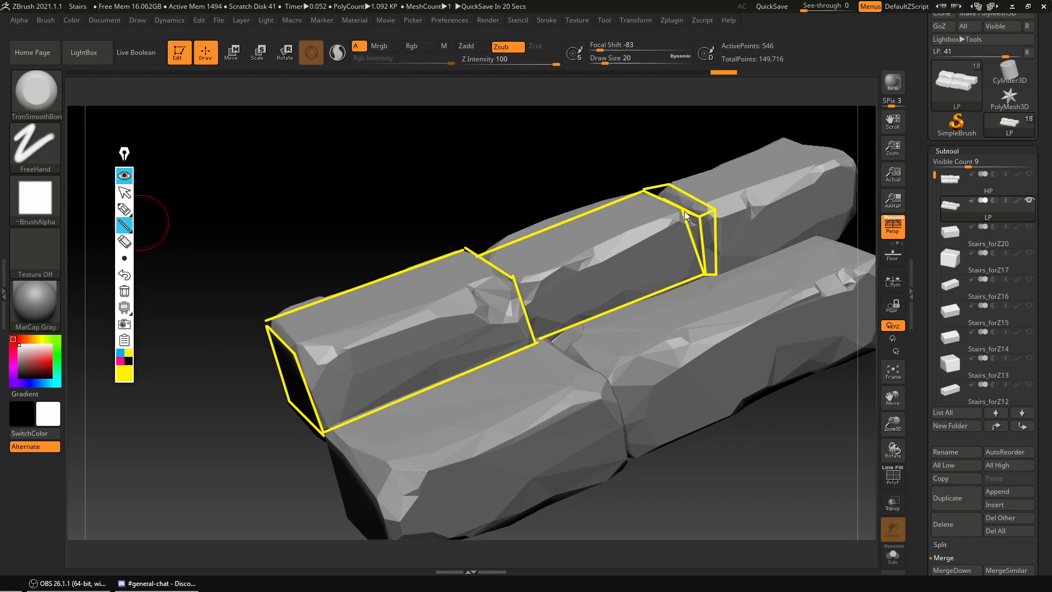
mouse_move(175, 197)
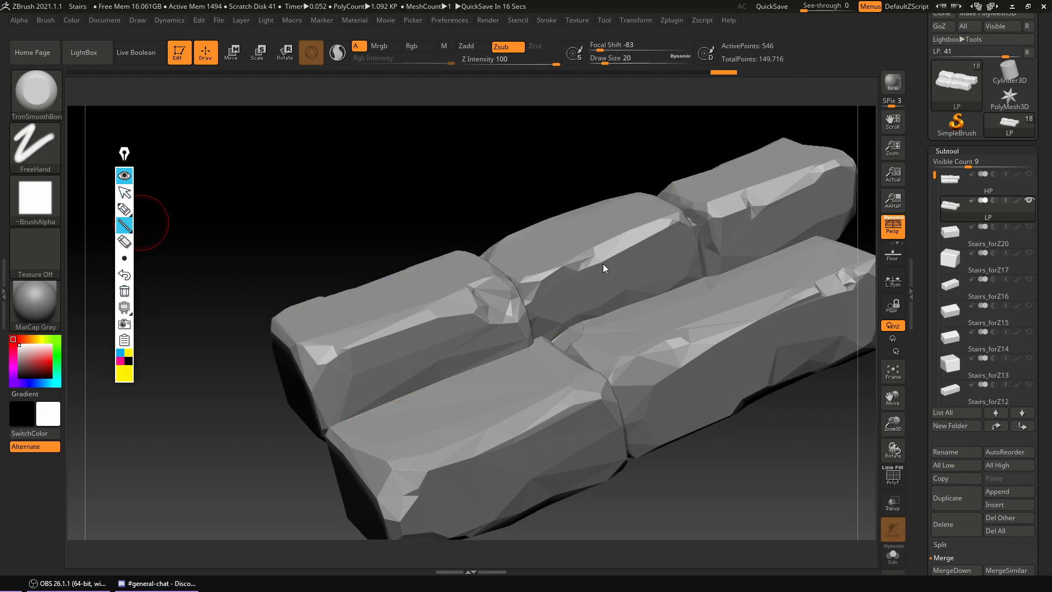
mouse_move(342, 190)
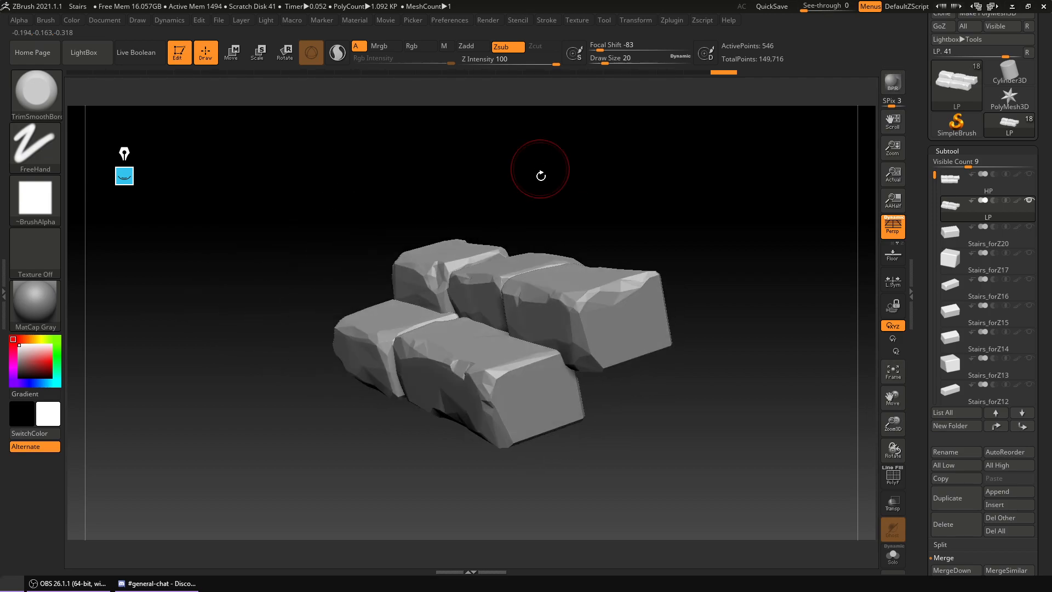
Orbit and zoom to view the block's far side, ends, front and top.
drag(540, 167, 579, 305)
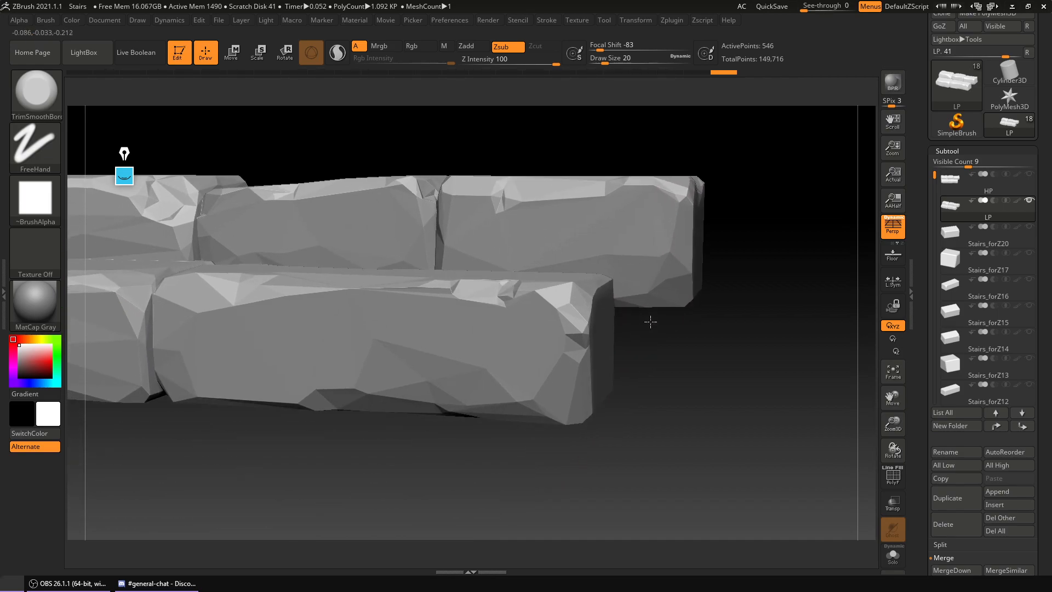
drag(651, 322, 436, 279)
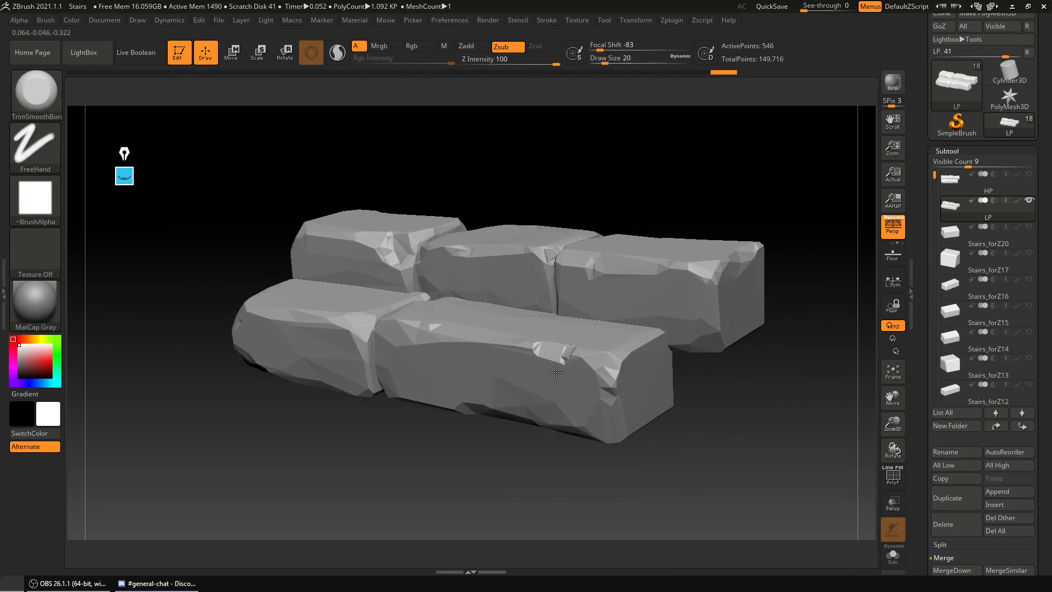
drag(555, 373, 542, 346)
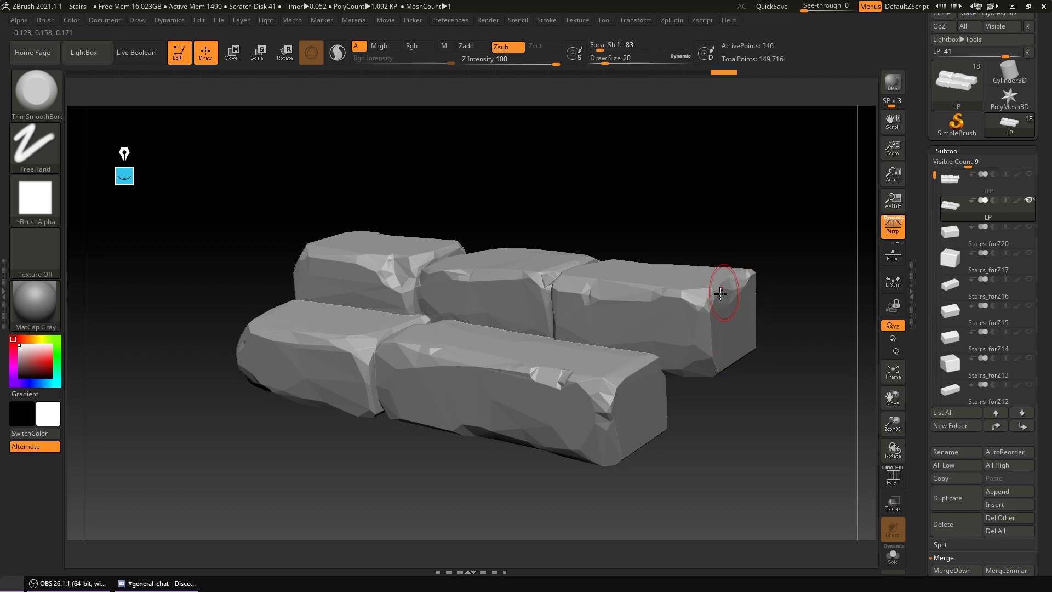
drag(721, 292, 555, 358)
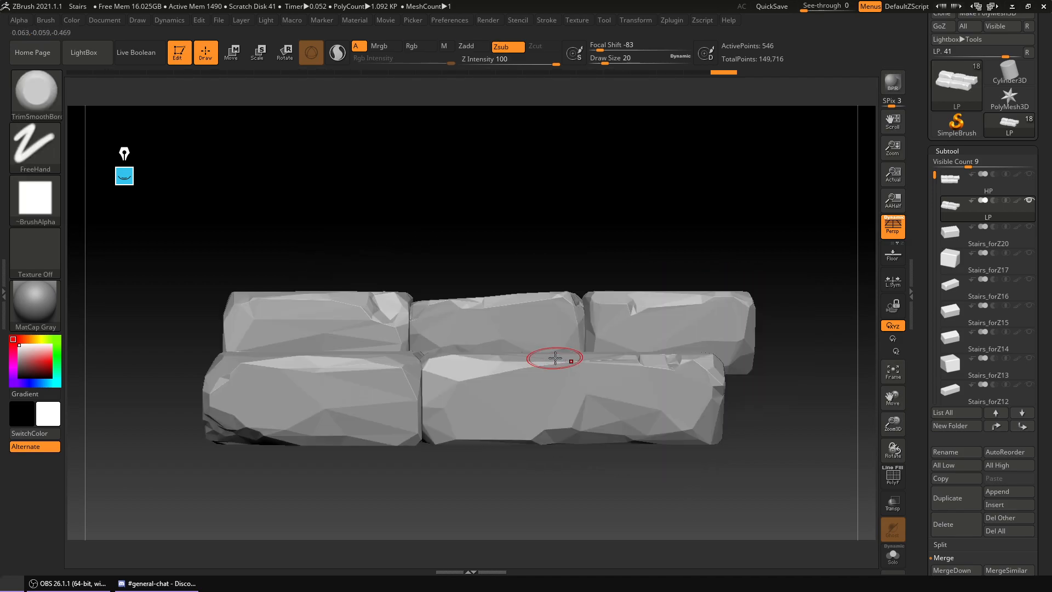
drag(555, 358, 807, 308)
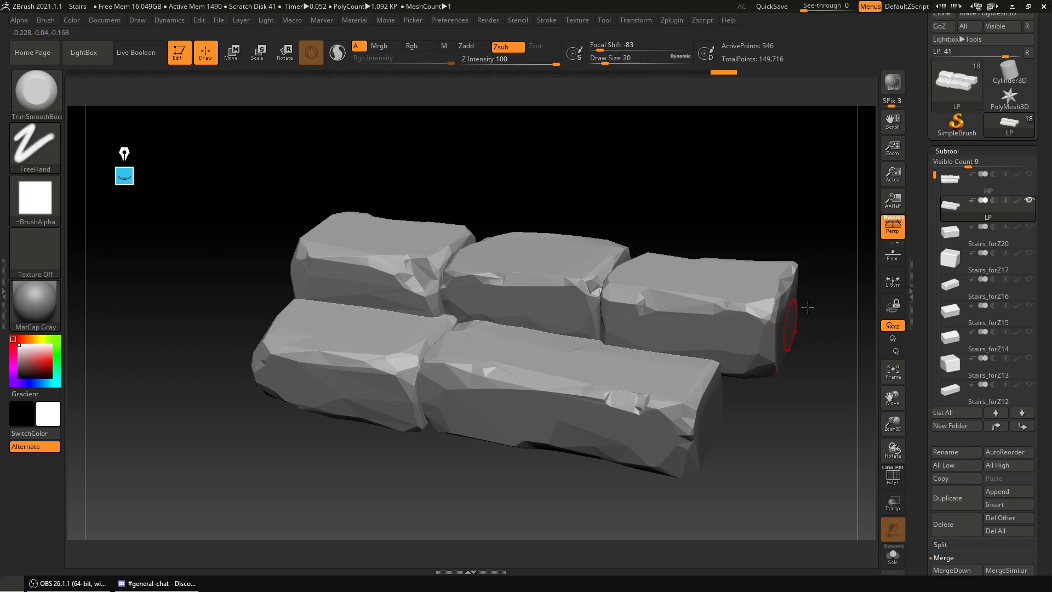
mouse_move(813, 205)
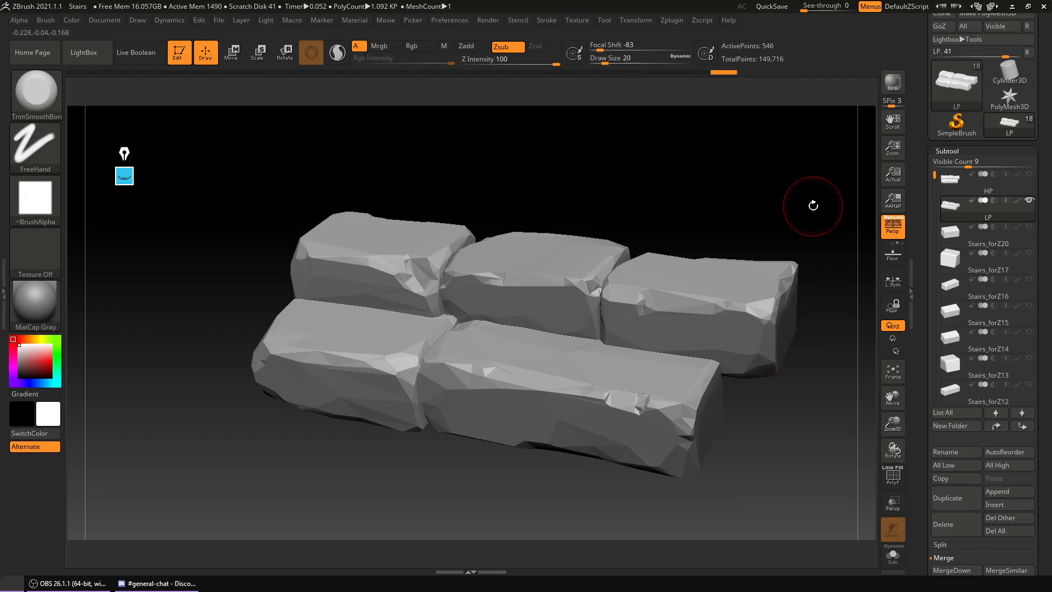